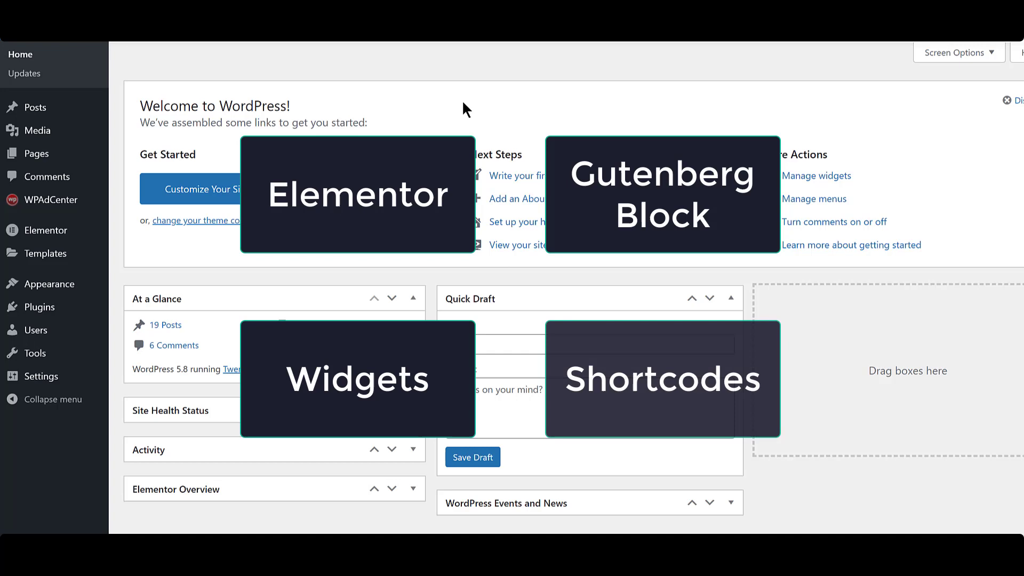
{"action": "mouse_move", "coordinate": [33, 106]}
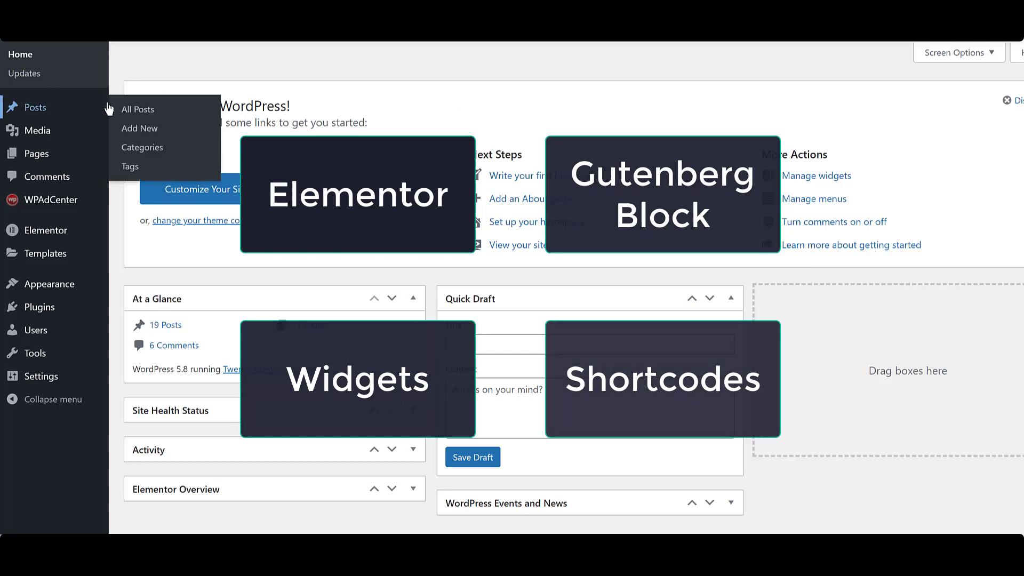
Open the post 'Best stationary for office' from All Posts and switch to Edit with Elementor
{"action": "left_click", "coordinate": [137, 108]}
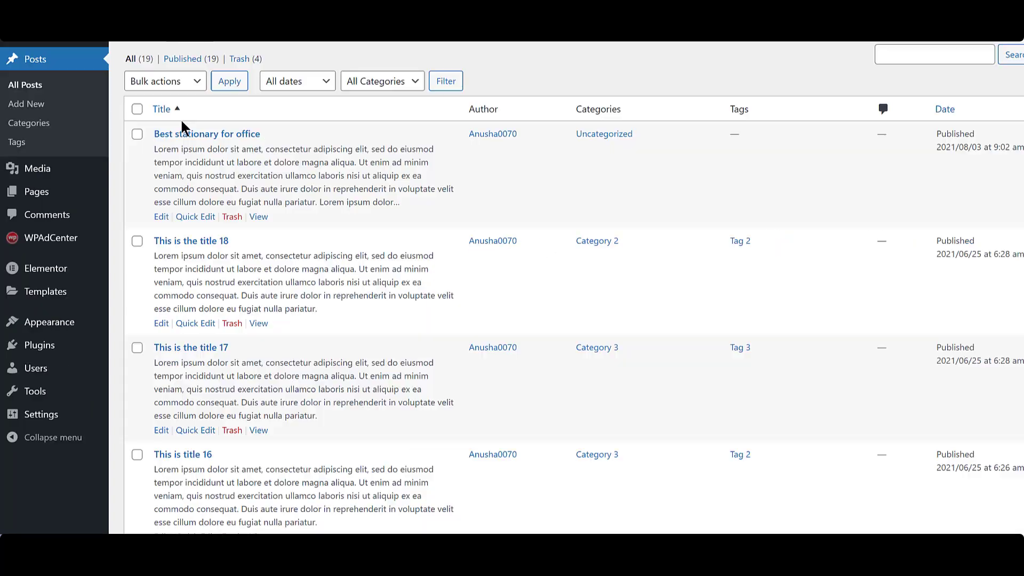
{"action": "left_click", "coordinate": [188, 137]}
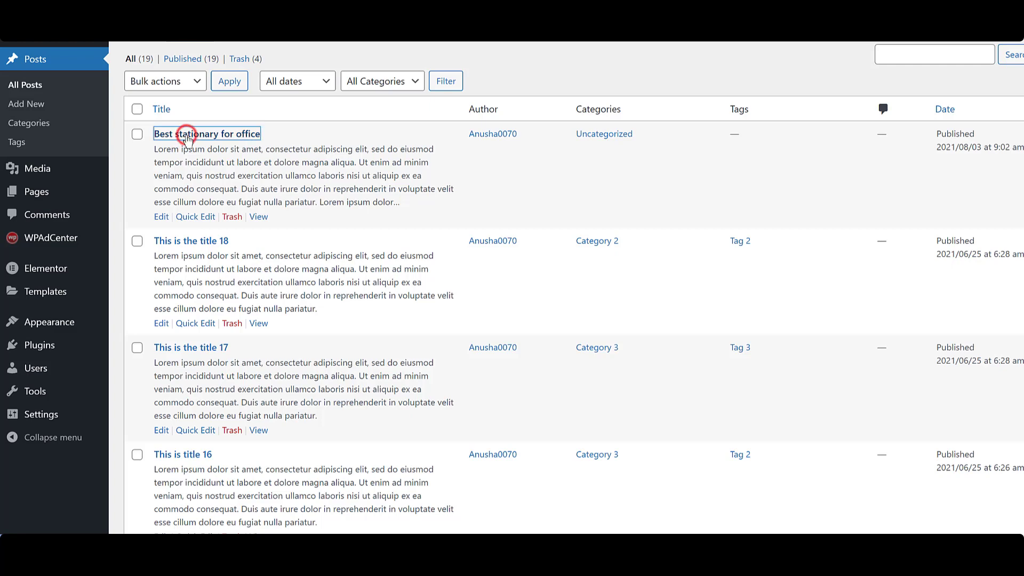
{"action": "left_click", "coordinate": [185, 134]}
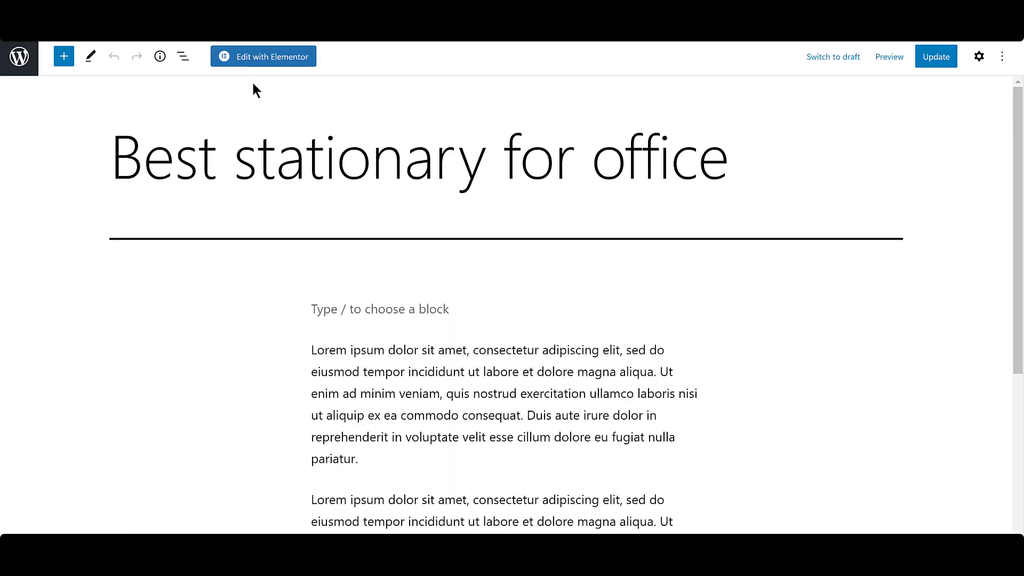
{"action": "left_click", "coordinate": [263, 57]}
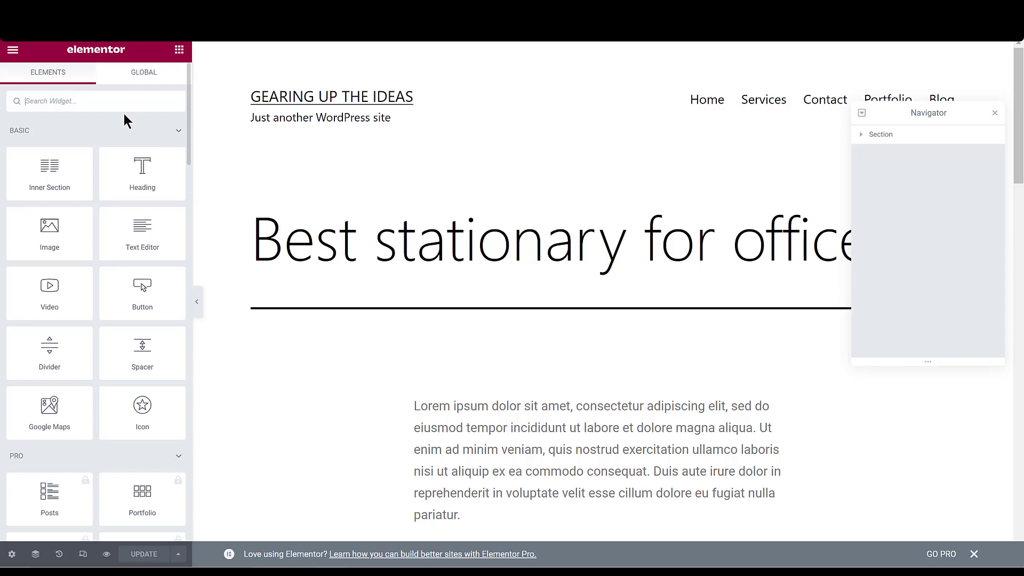
Add the WPAdCenter Single Ad widget showing Pencil Ad, centred, with Max Width 250 enabled
{"action": "type", "text": "wpadcen"}
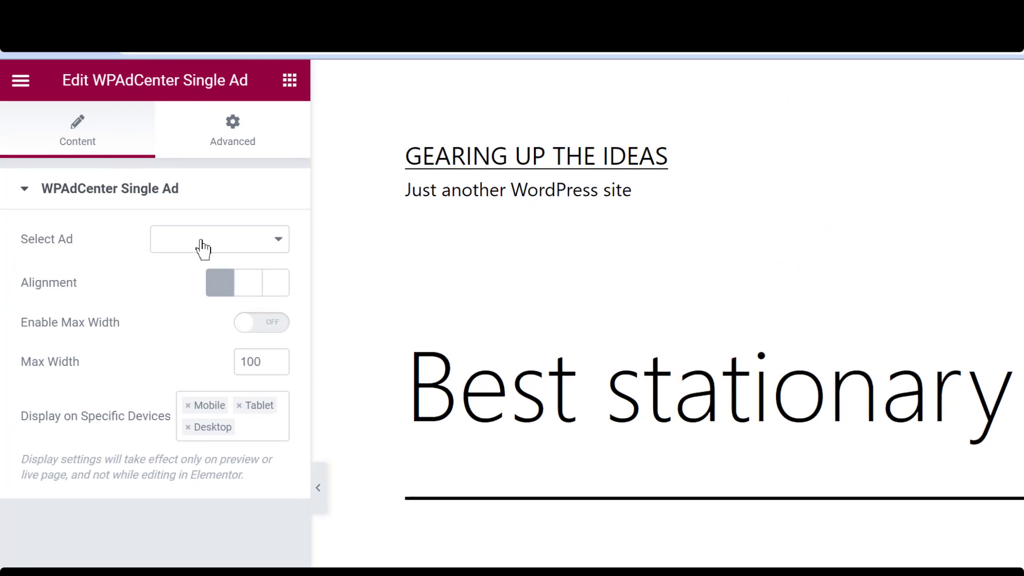
{"action": "left_click", "coordinate": [213, 239]}
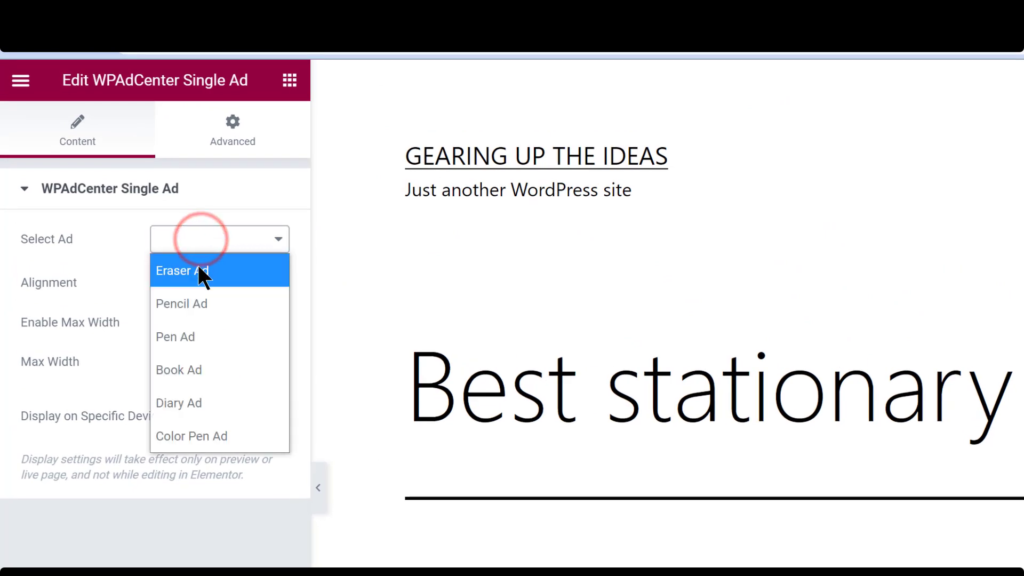
{"action": "left_click", "coordinate": [182, 303]}
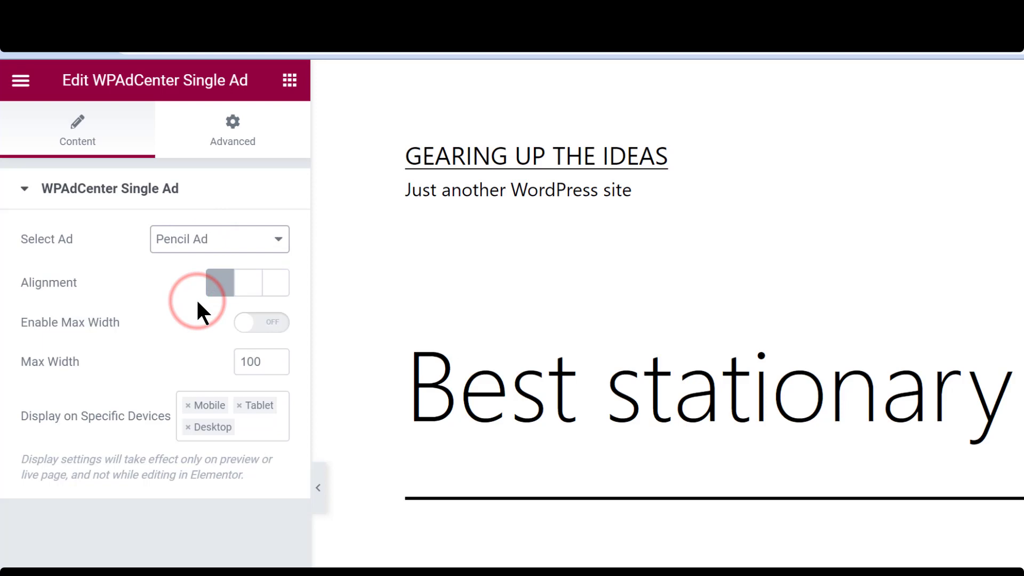
{"action": "mouse_move", "coordinate": [239, 294]}
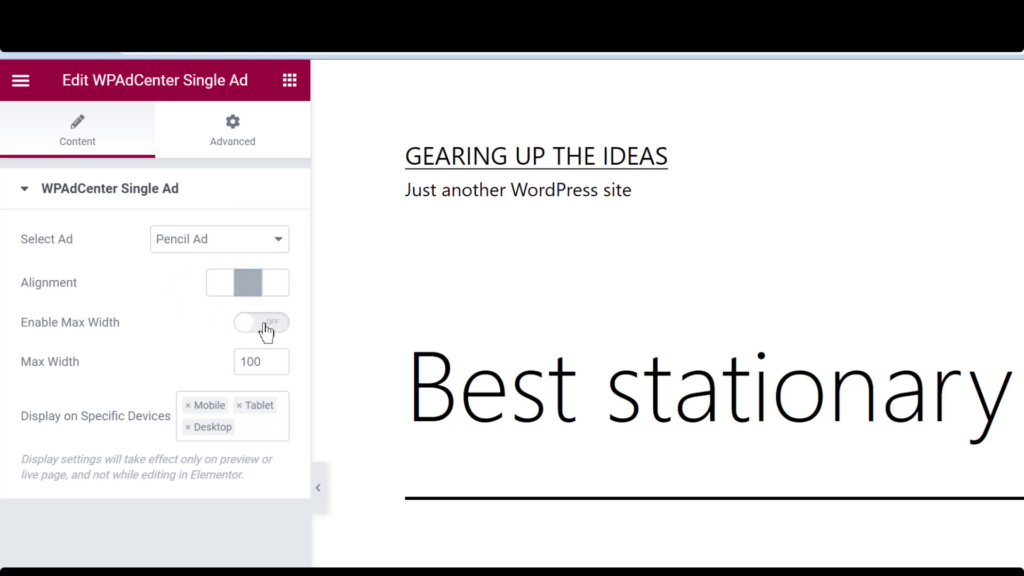
{"action": "left_click", "coordinate": [260, 323]}
{"action": "type", "text": "250"}
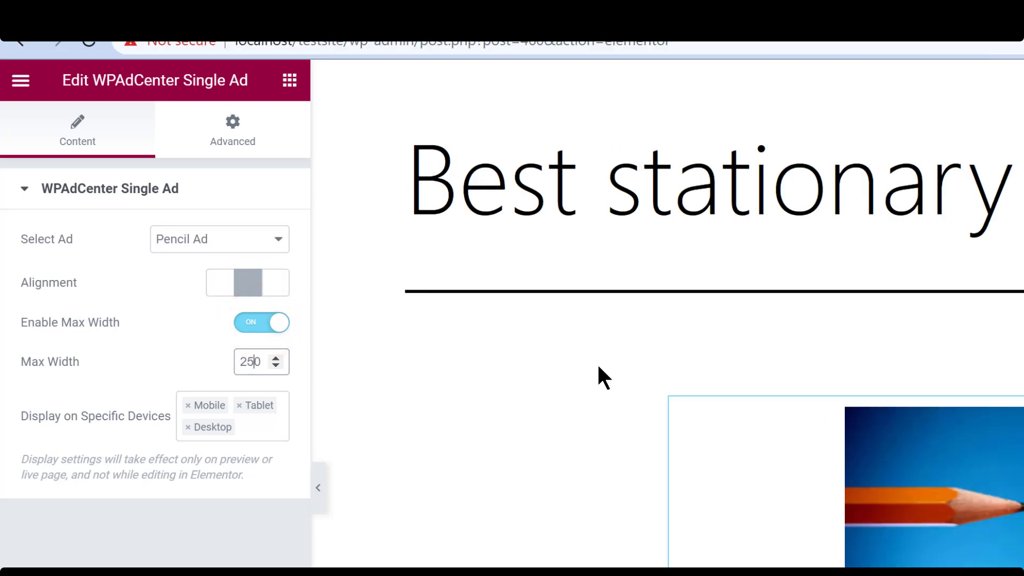
{"action": "left_click", "coordinate": [254, 426]}
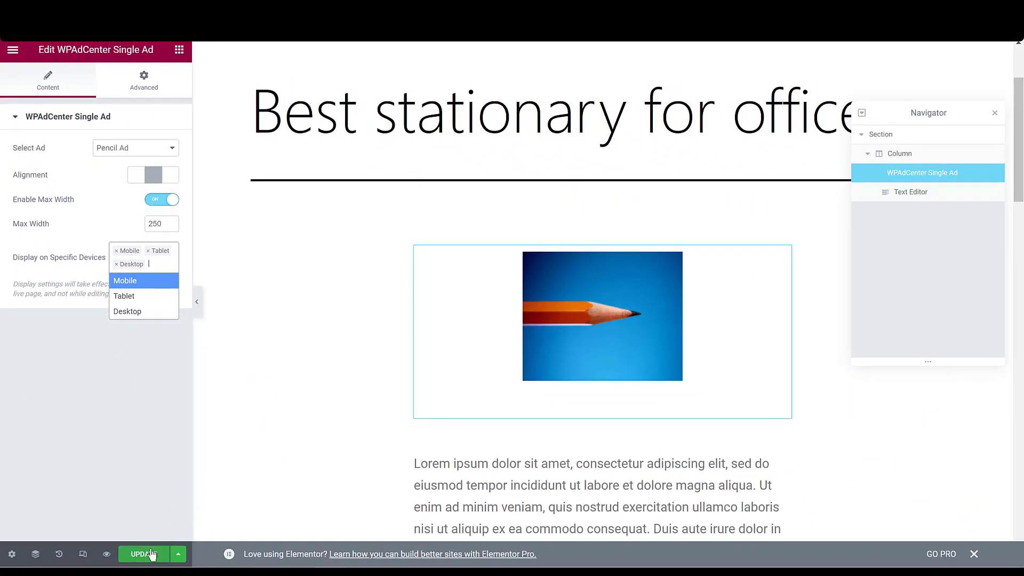
Update the page so Elementor saves the new ad
{"action": "left_click", "coordinate": [149, 554]}
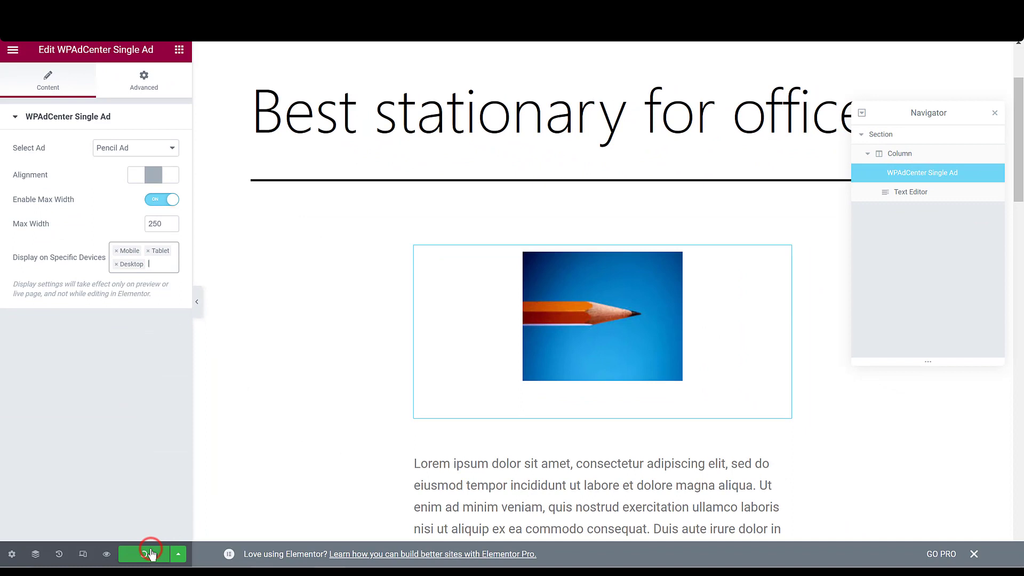
{"action": "left_click", "coordinate": [149, 554]}
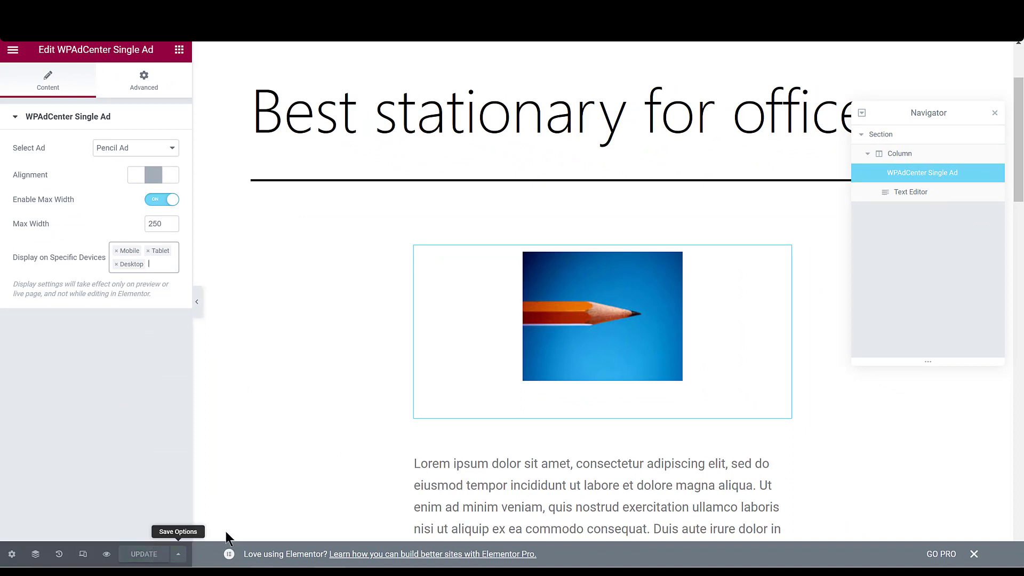
{"action": "mouse_move", "coordinate": [243, 526]}
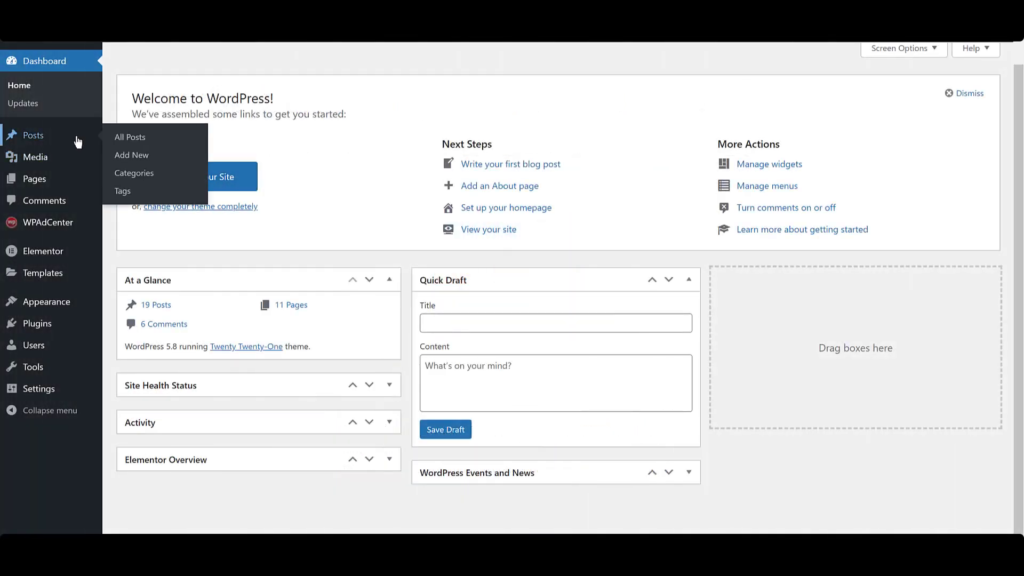
Reopen 'Best stationary for office' from All Posts in the block editor
{"action": "left_click", "coordinate": [130, 136]}
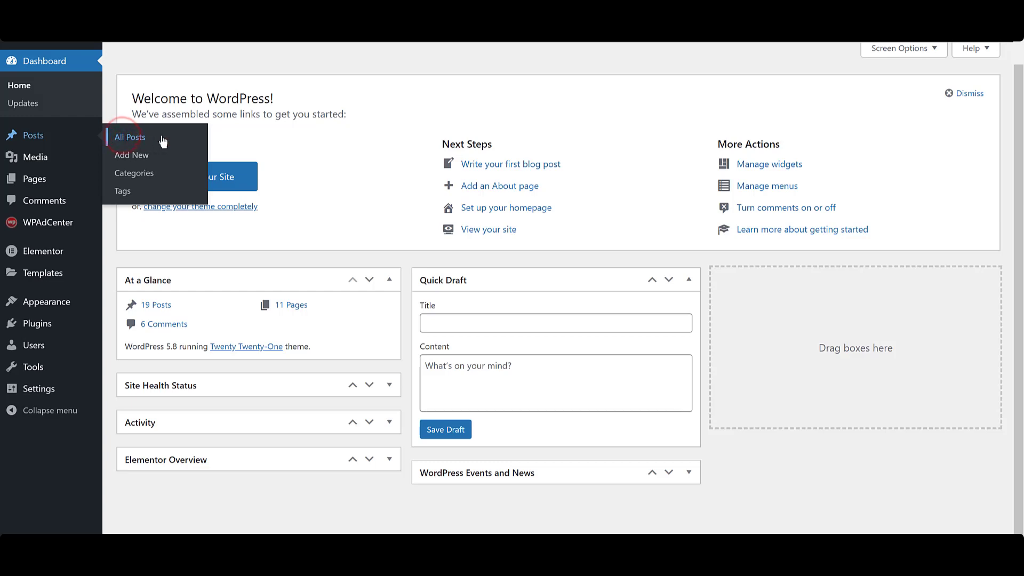
{"action": "left_click", "coordinate": [129, 137]}
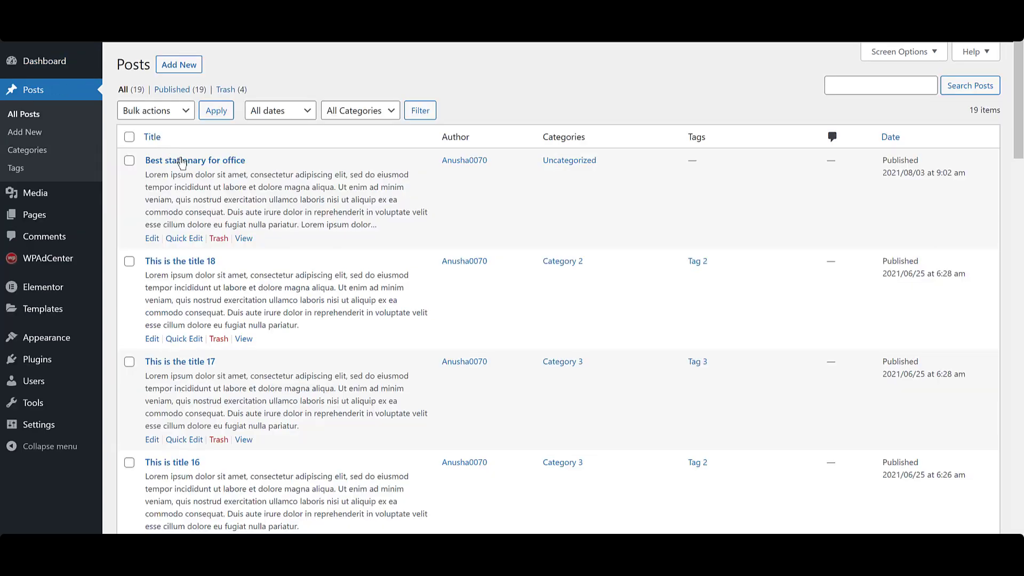
{"action": "left_click", "coordinate": [194, 160]}
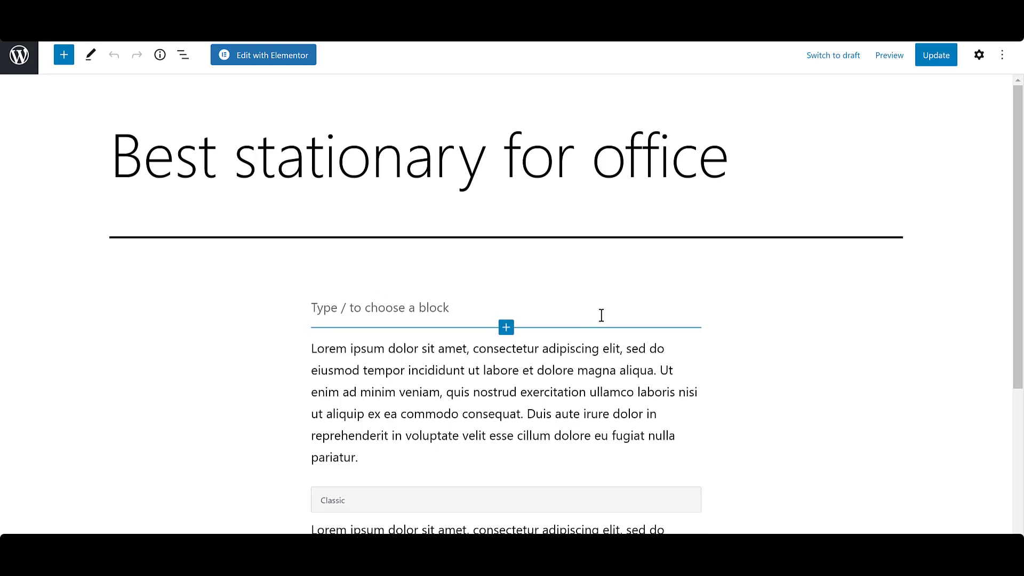
{"action": "mouse_move", "coordinate": [688, 305]}
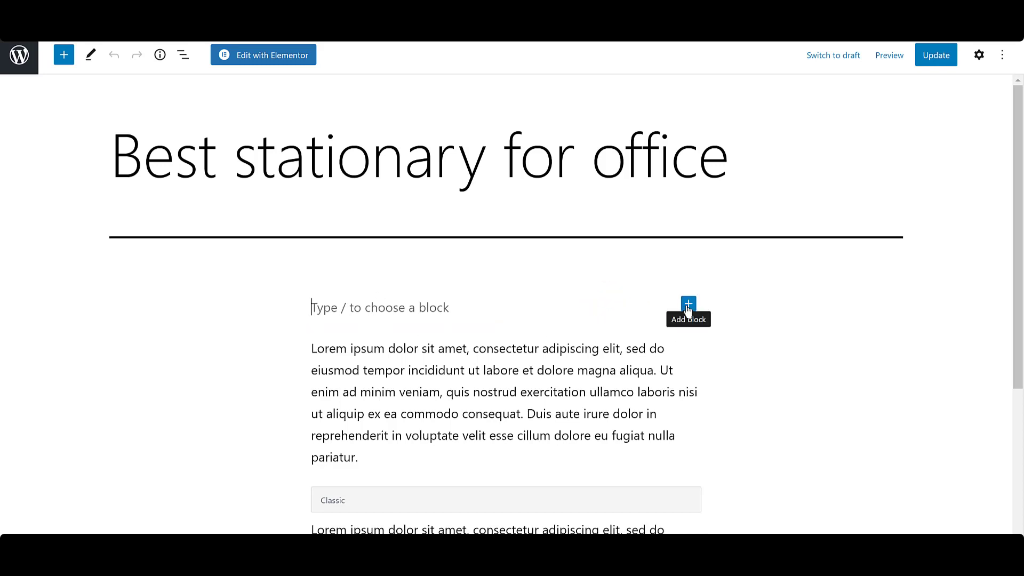
Search the block inserter for 'wpadcenter' to list the Single Ad, Ad Group and Random Ad blocks
{"action": "left_click", "coordinate": [686, 305]}
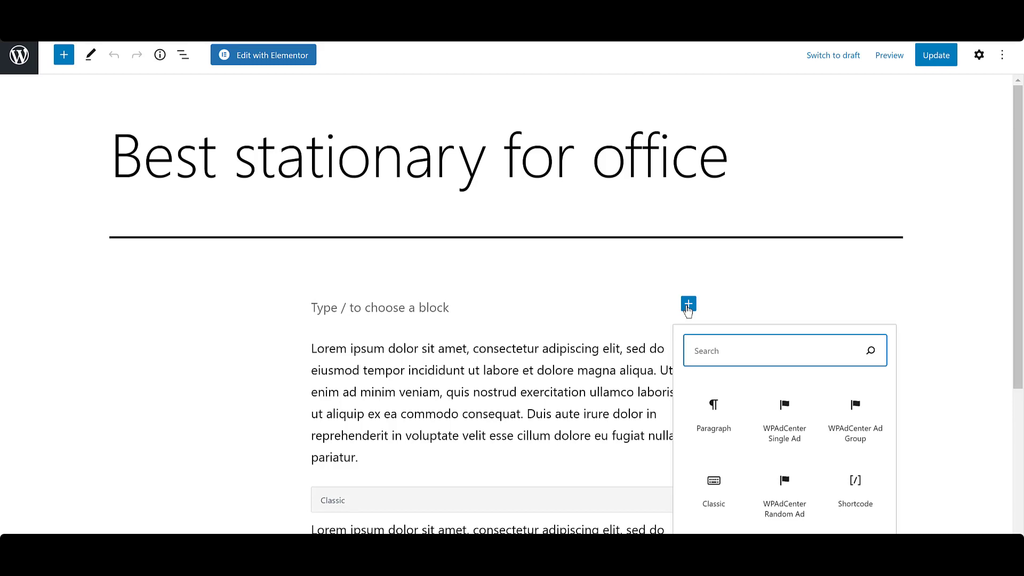
{"action": "type", "text": "wpadcenter"}
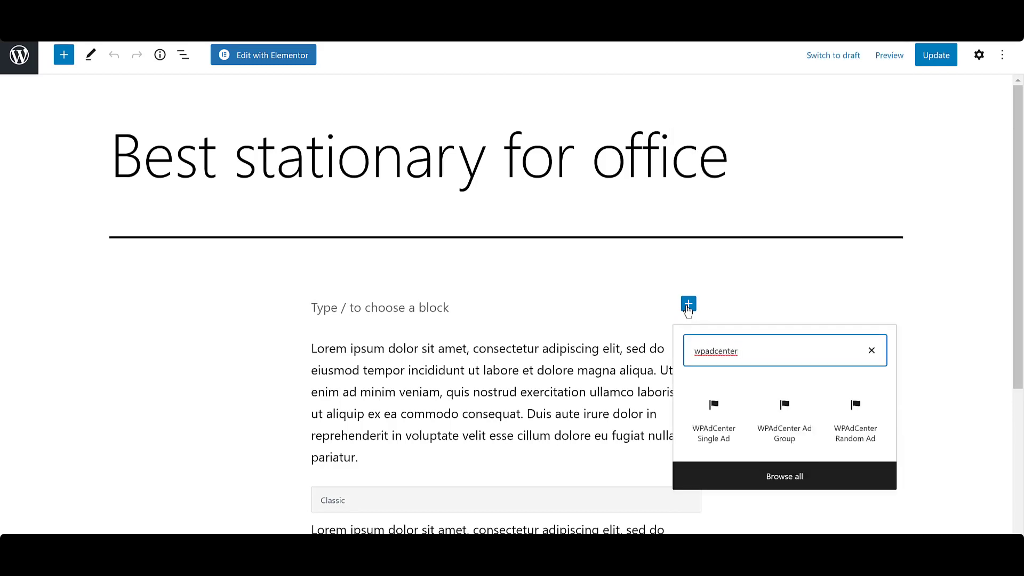
{"action": "mouse_move", "coordinate": [696, 388]}
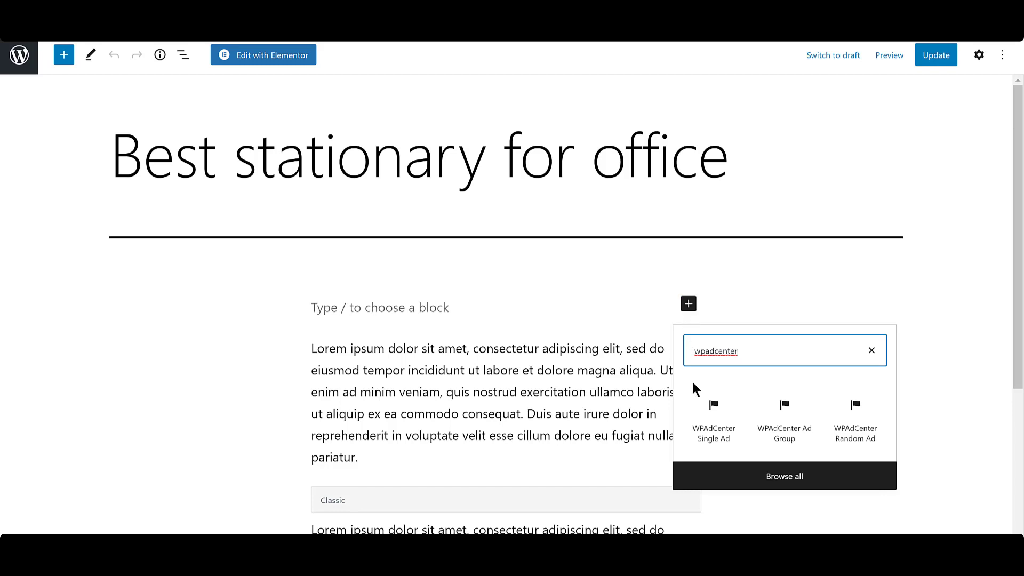
{"action": "mouse_move", "coordinate": [930, 441]}
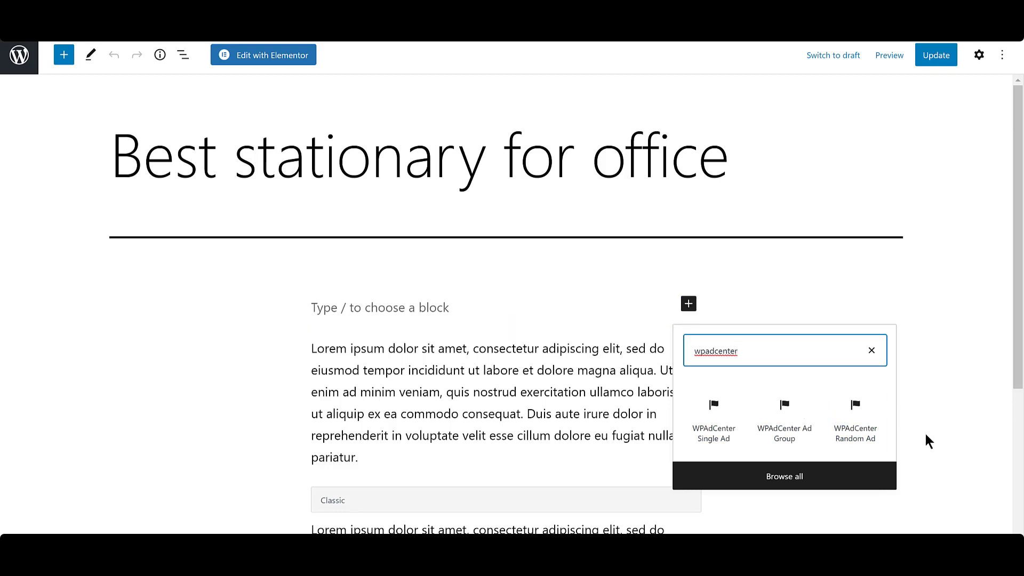
{"action": "mouse_move", "coordinate": [783, 418]}
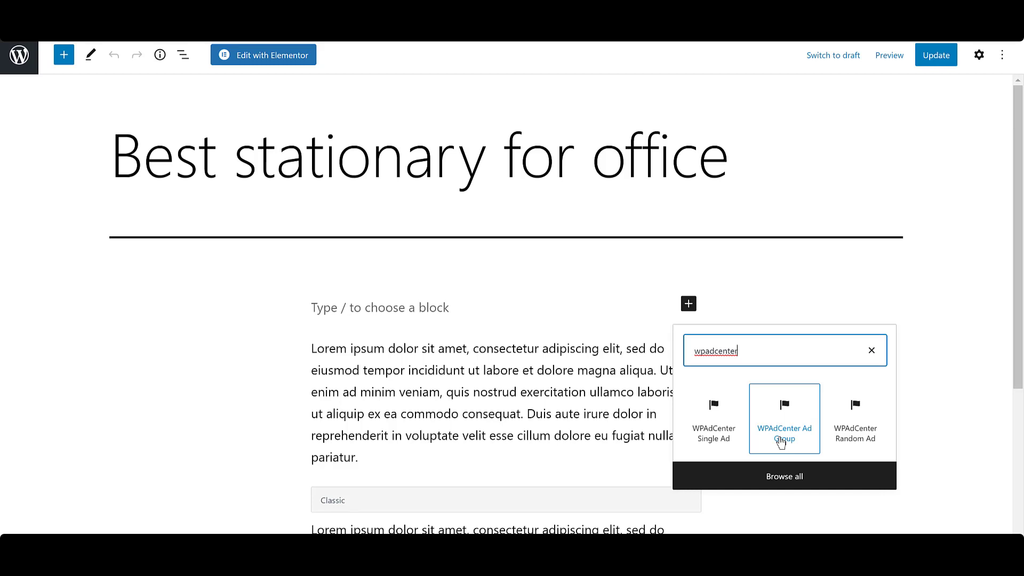
Insert an Ad Group block with Content Ads, centred, 3 columns, 185 max width, and update the post
{"action": "left_click", "coordinate": [784, 418]}
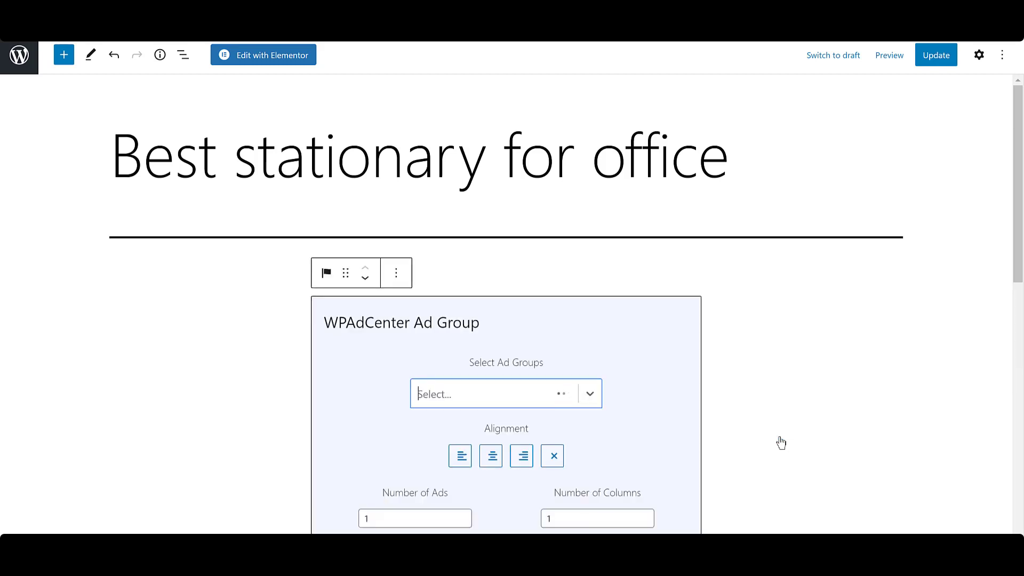
{"action": "scroll", "scroll_direction": "down", "scroll_amount": 3}
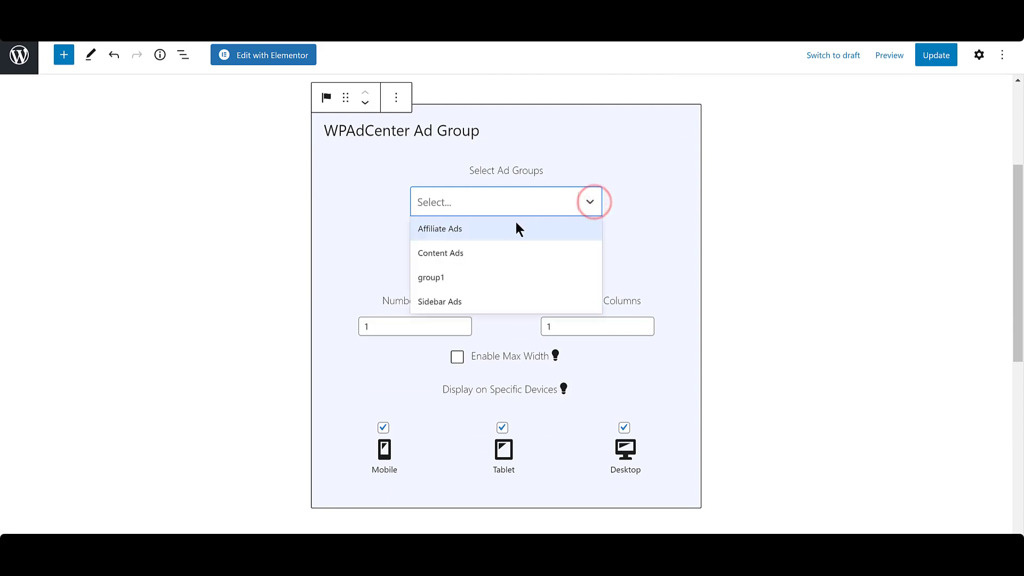
{"action": "left_click", "coordinate": [440, 252]}
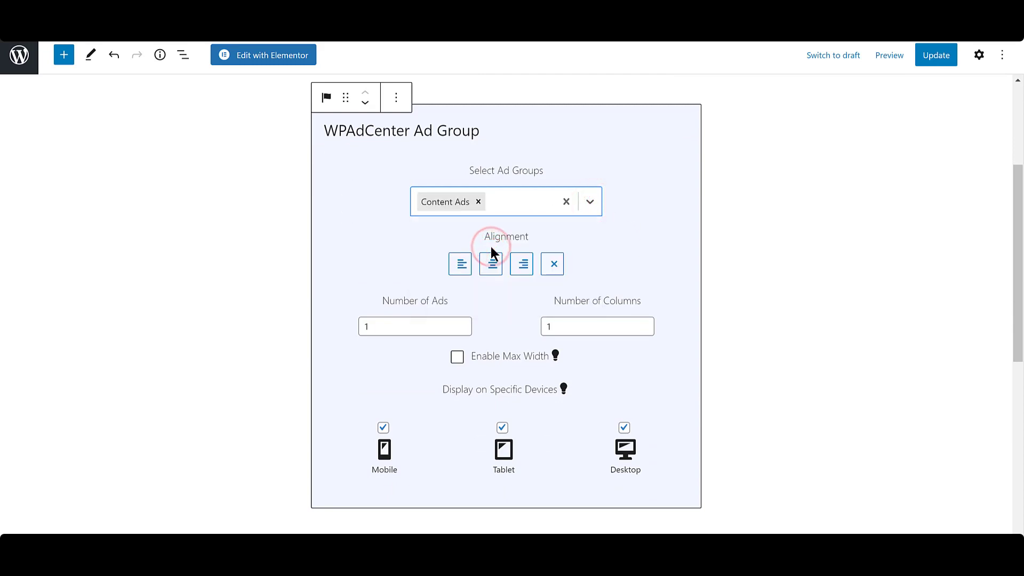
{"action": "left_click", "coordinate": [491, 265]}
{"action": "type", "text": "3"}
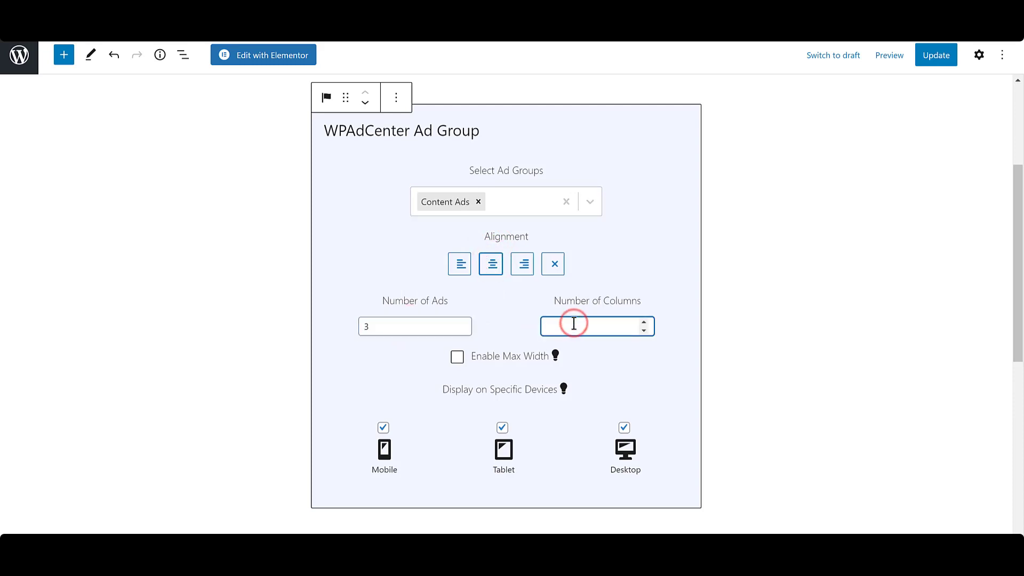
{"action": "left_click", "coordinate": [457, 357]}
{"action": "type", "text": "1"}
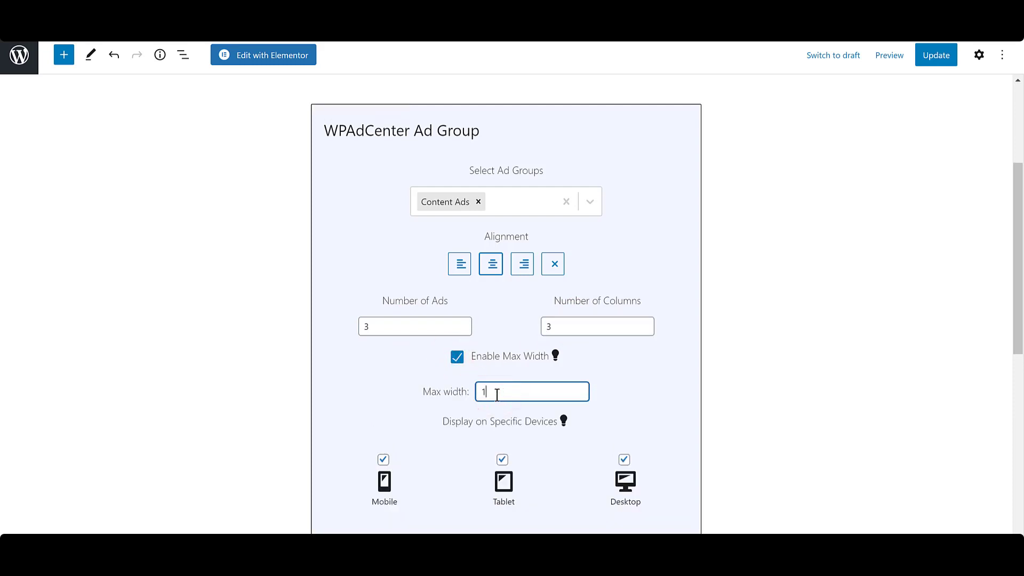
{"action": "type", "text": "85"}
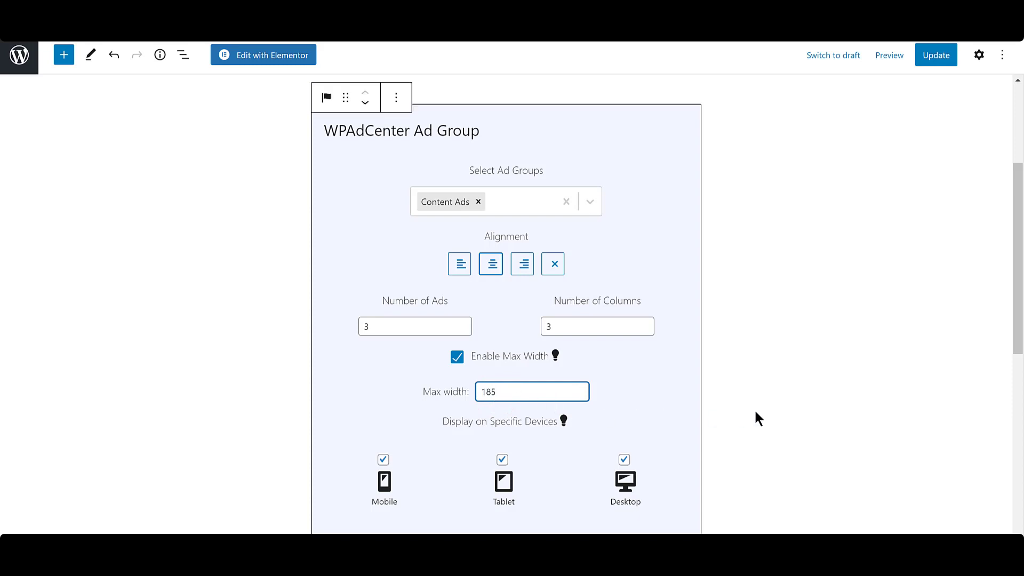
{"action": "mouse_move", "coordinate": [933, 78]}
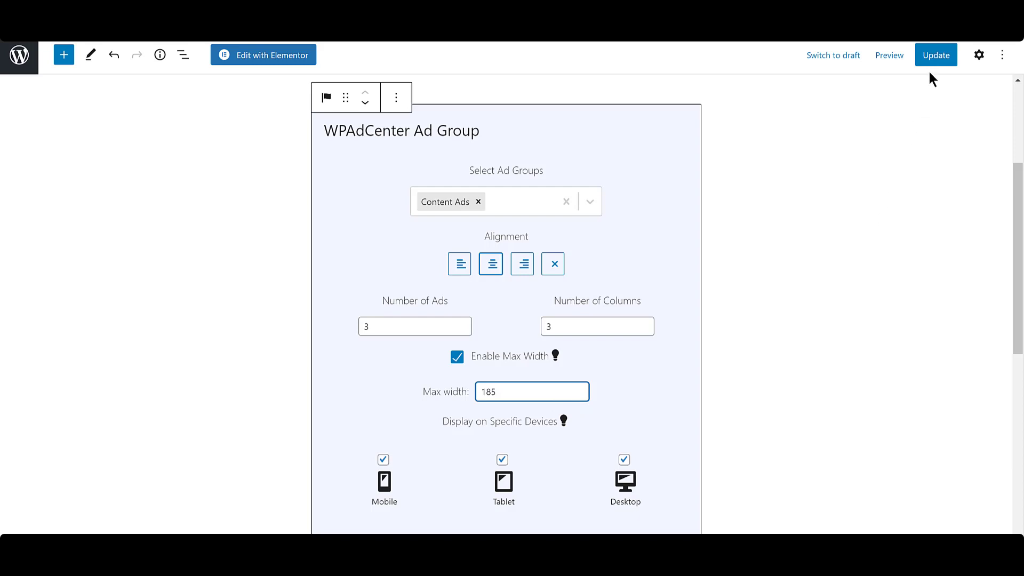
{"action": "mouse_move", "coordinate": [932, 59]}
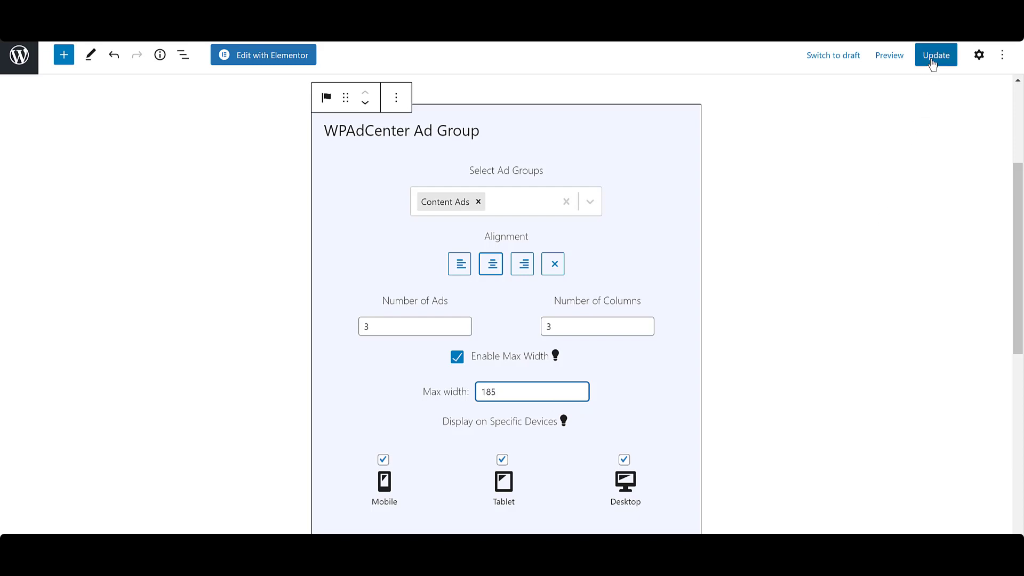
{"action": "left_click", "coordinate": [936, 56]}
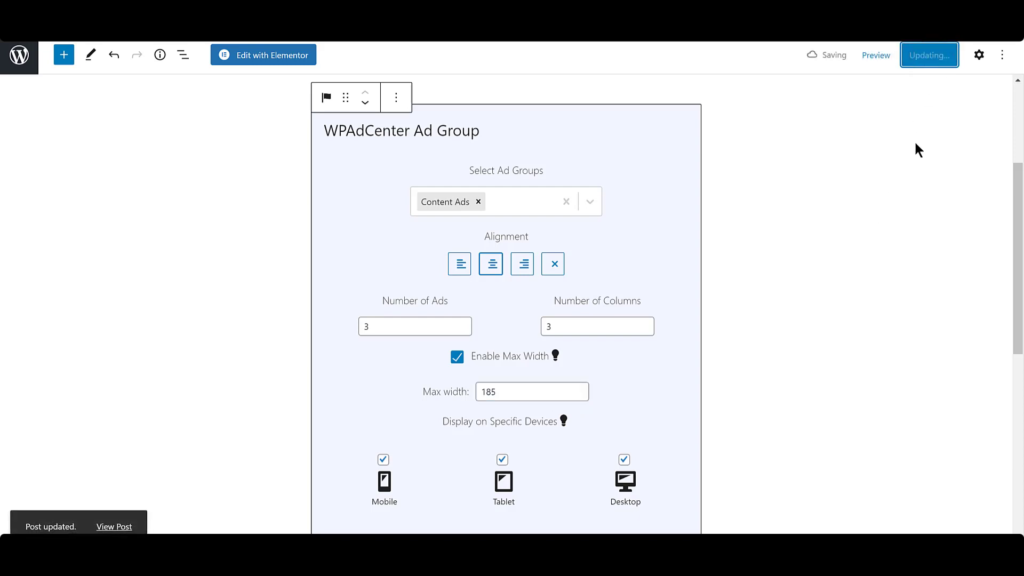
{"action": "mouse_move", "coordinate": [218, 98]}
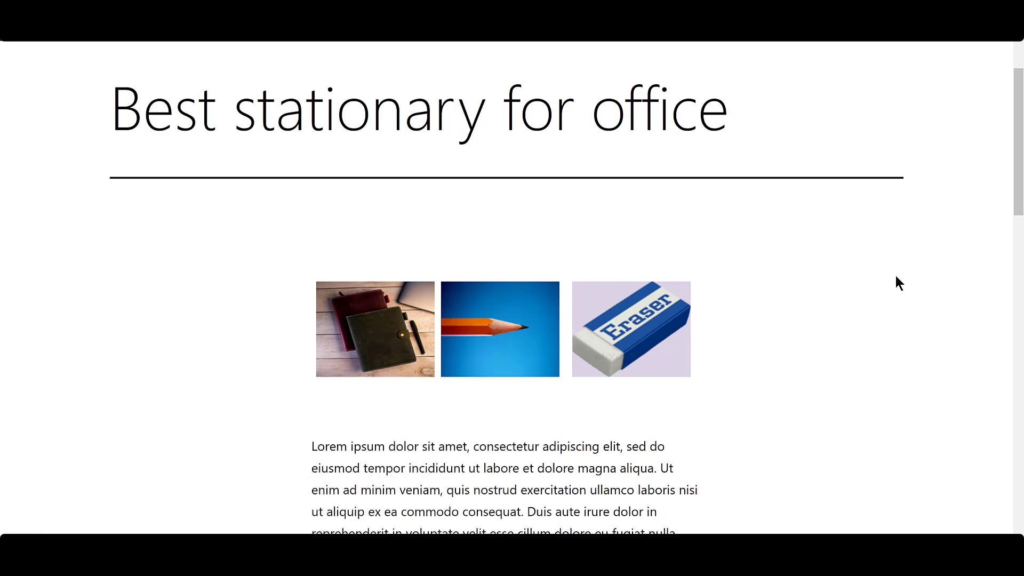
{"action": "mouse_move", "coordinate": [874, 333]}
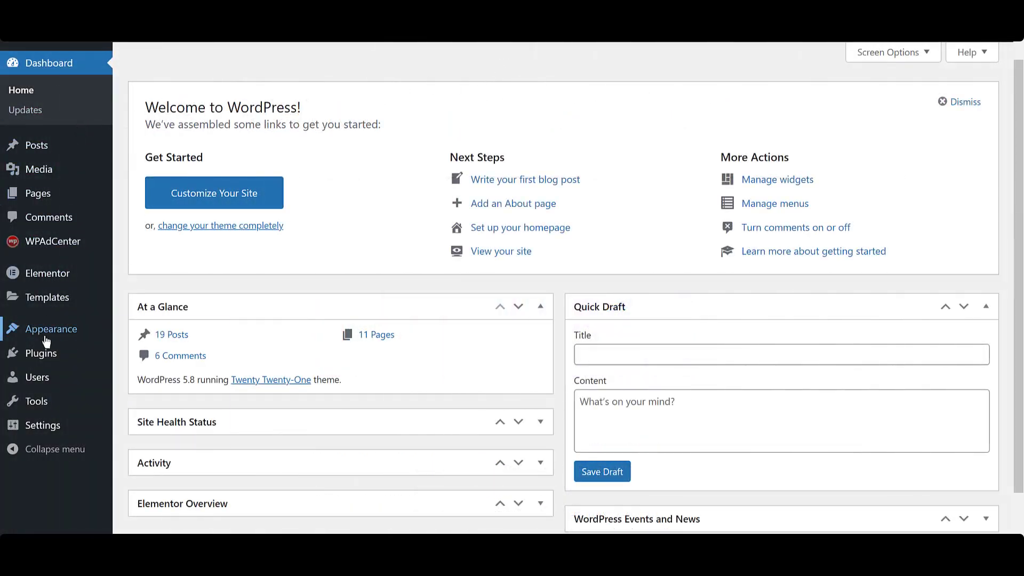
Go to Appearance > Widgets to reach the Footer widget area
{"action": "left_click", "coordinate": [51, 328]}
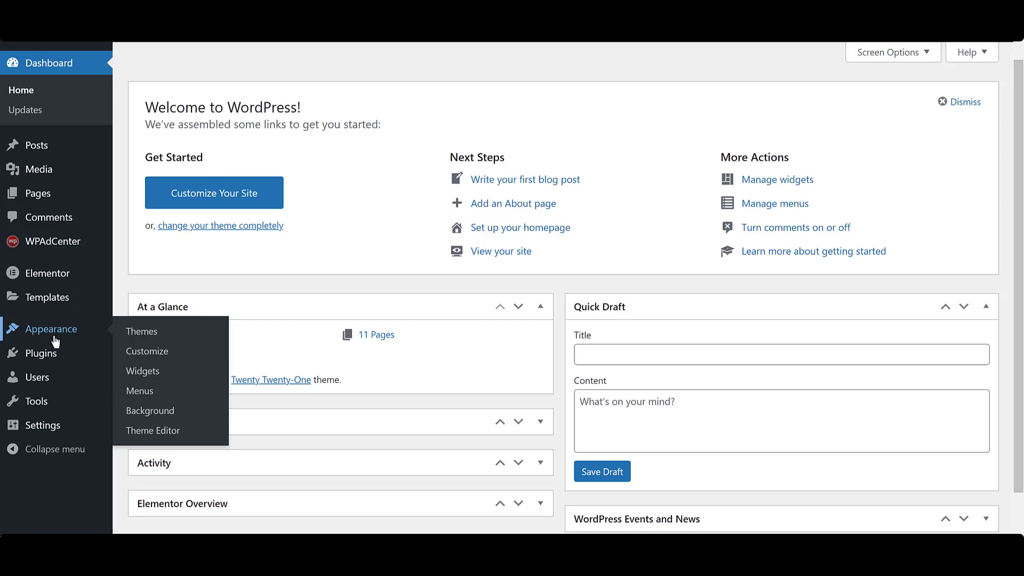
{"action": "mouse_move", "coordinate": [151, 371]}
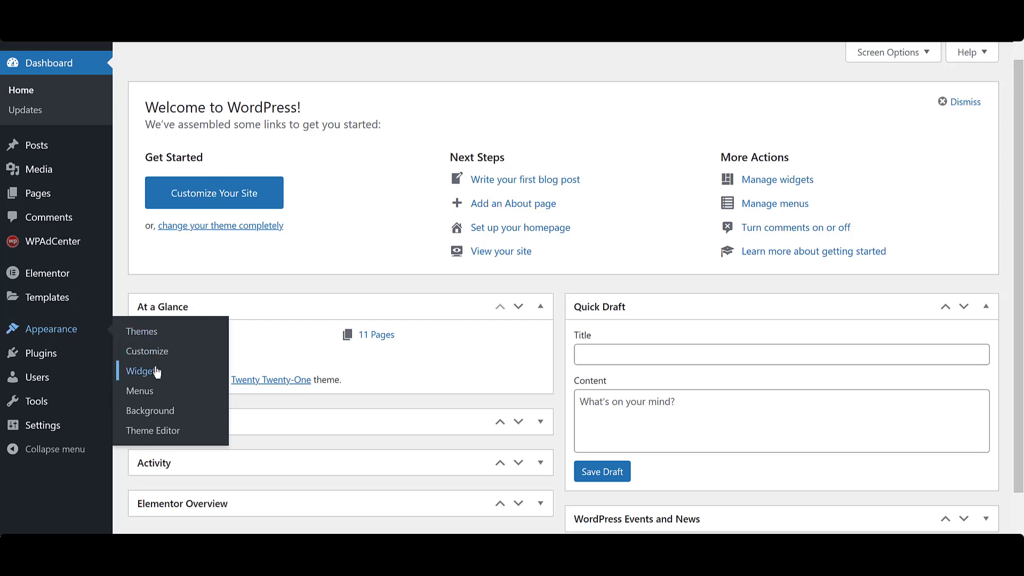
{"action": "left_click", "coordinate": [142, 371]}
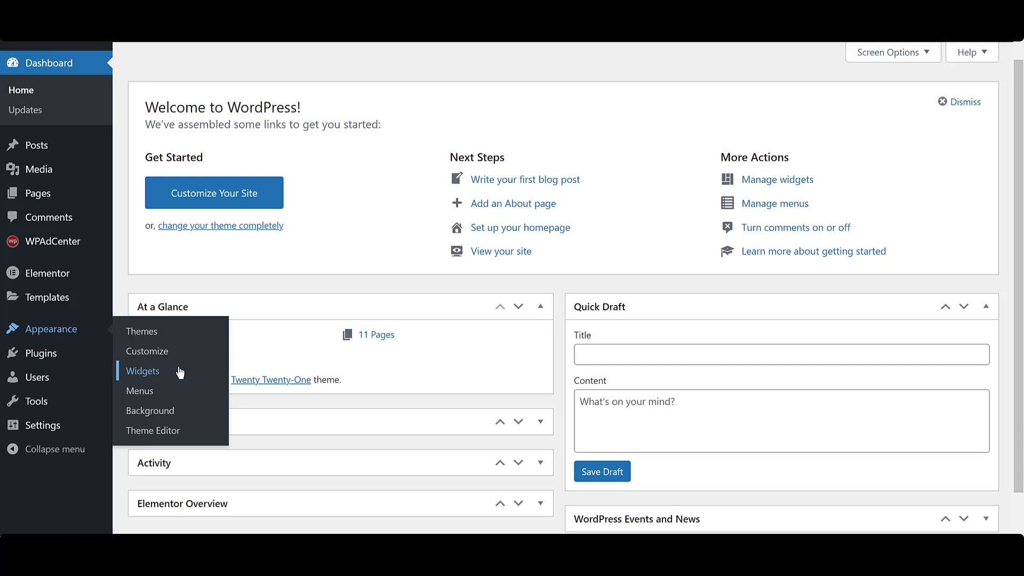
{"action": "left_click", "coordinate": [142, 371]}
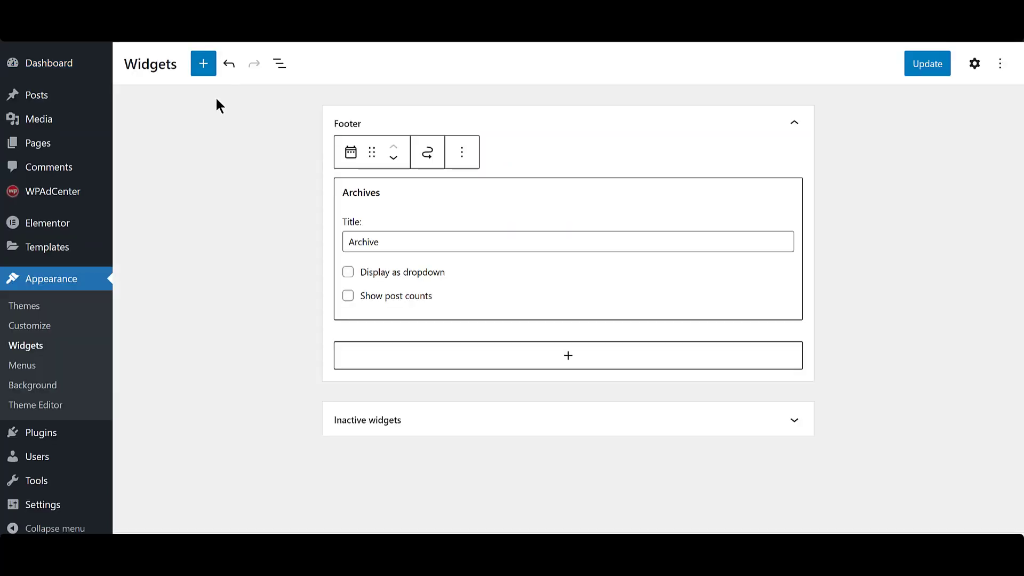
{"action": "mouse_move", "coordinate": [204, 64]}
{"action": "type", "text": "wpadcenter"}
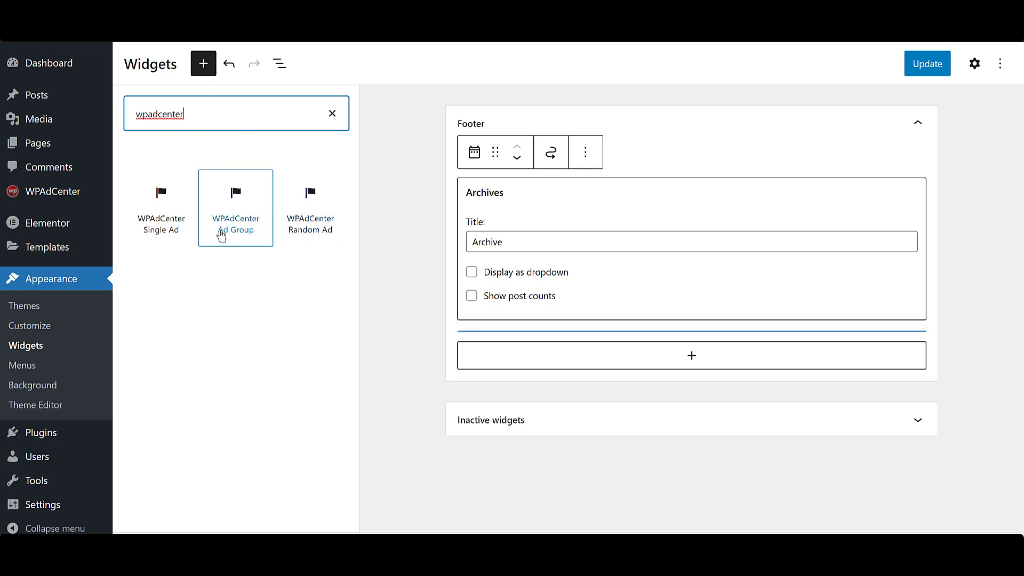
{"action": "mouse_move", "coordinate": [201, 322]}
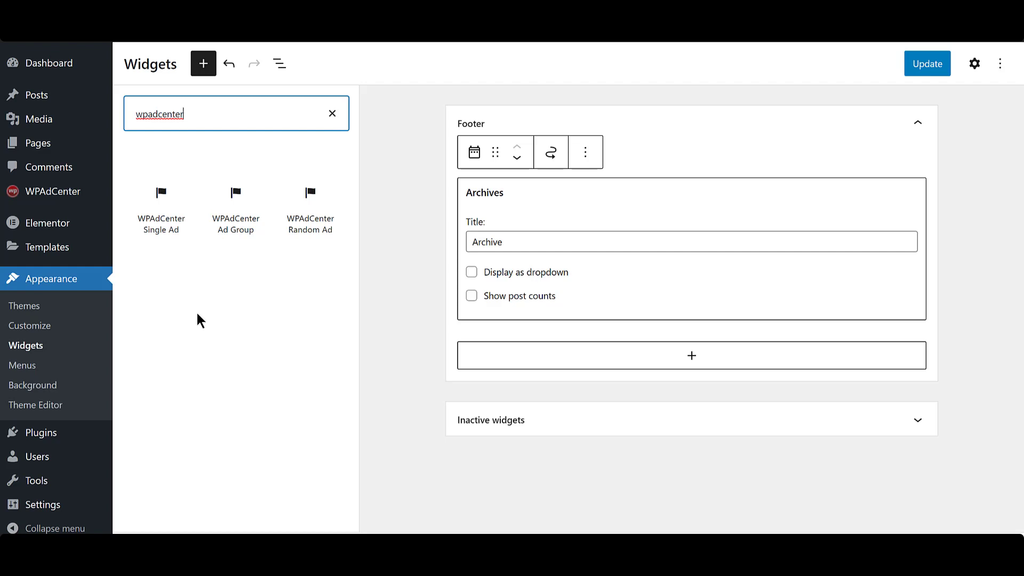
{"action": "mouse_move", "coordinate": [169, 188]}
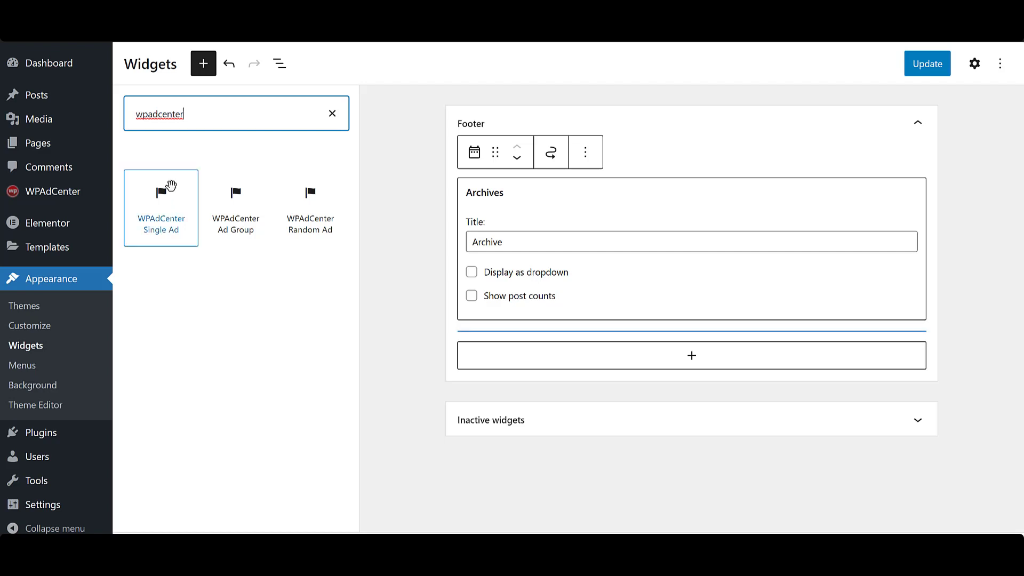
Drop a Single Ad widget into the Footer showing Diary Ad with Max Width 250 enabled
{"action": "left_click_drag", "start_coordinate": [160, 193], "coordinate": [661, 366]}
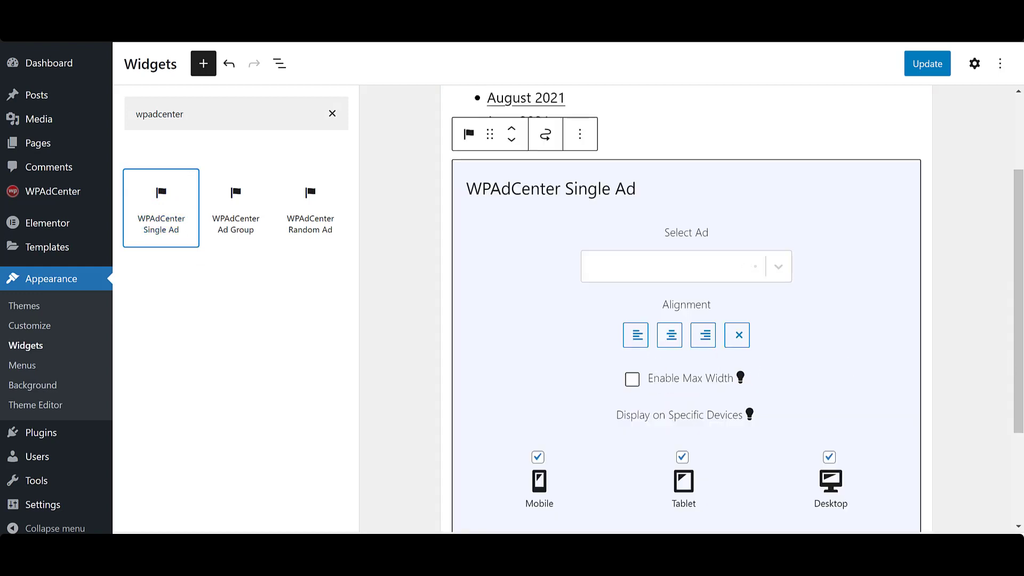
{"action": "scroll", "scroll_direction": "down", "scroll_amount": 3}
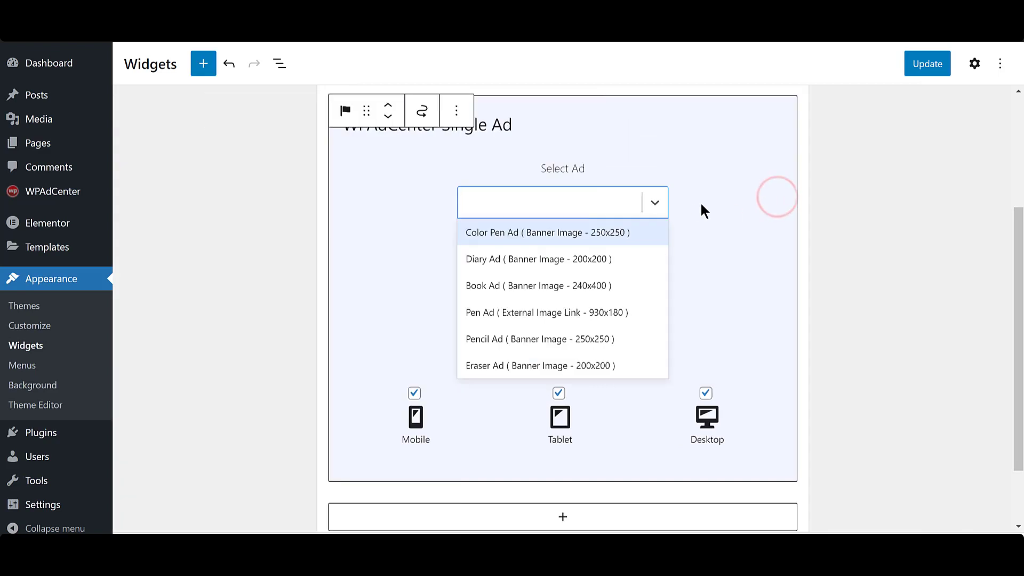
{"action": "mouse_move", "coordinate": [572, 264]}
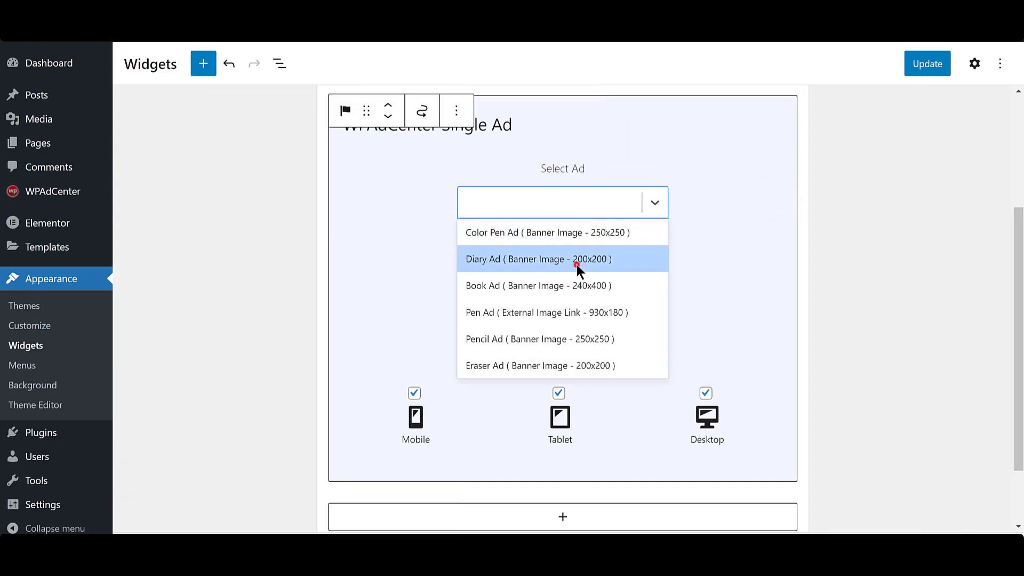
{"action": "left_click", "coordinate": [574, 259]}
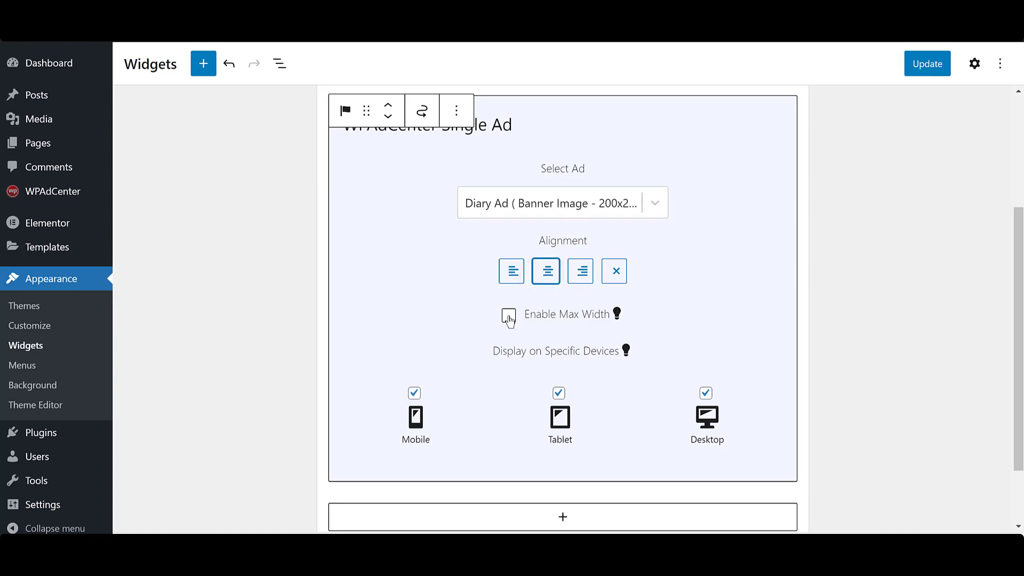
{"action": "left_click", "coordinate": [507, 315]}
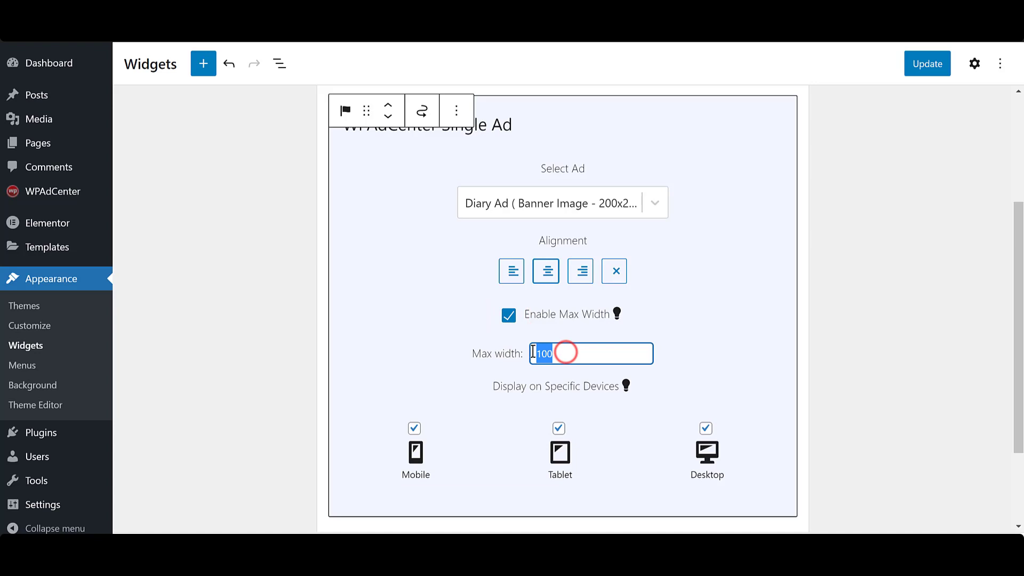
{"action": "type", "text": "250"}
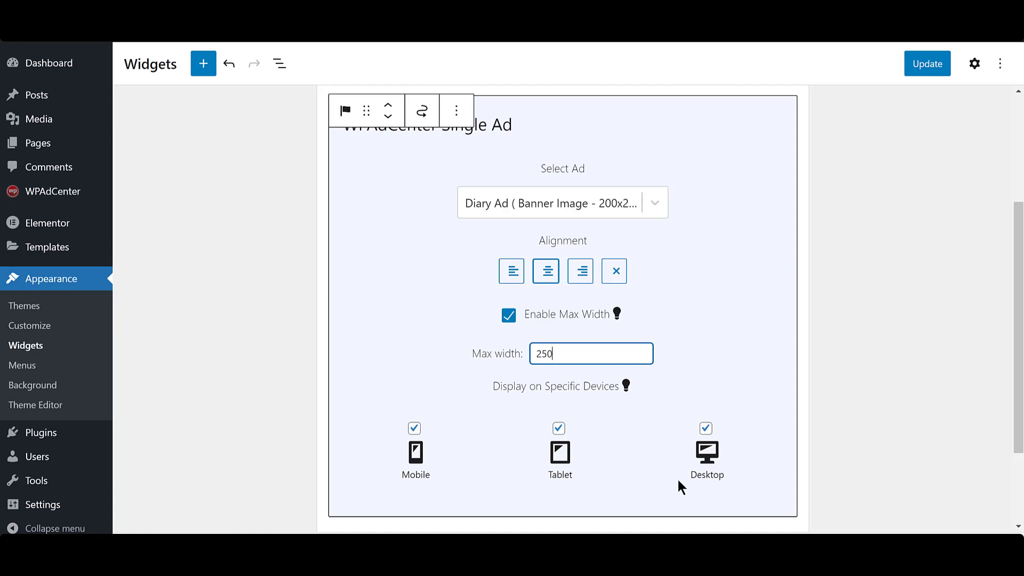
{"action": "mouse_move", "coordinate": [907, 285]}
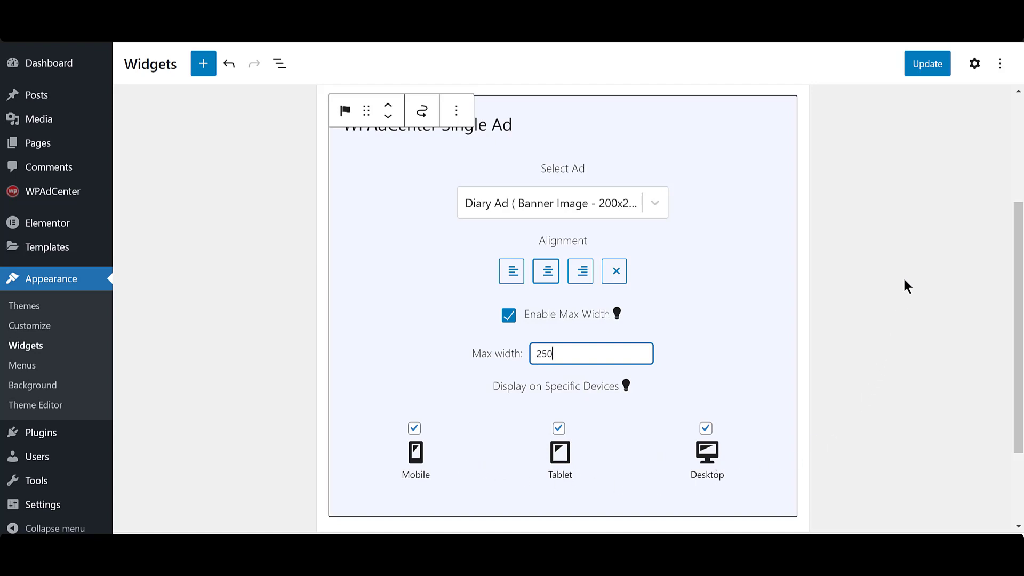
{"action": "mouse_move", "coordinate": [930, 76]}
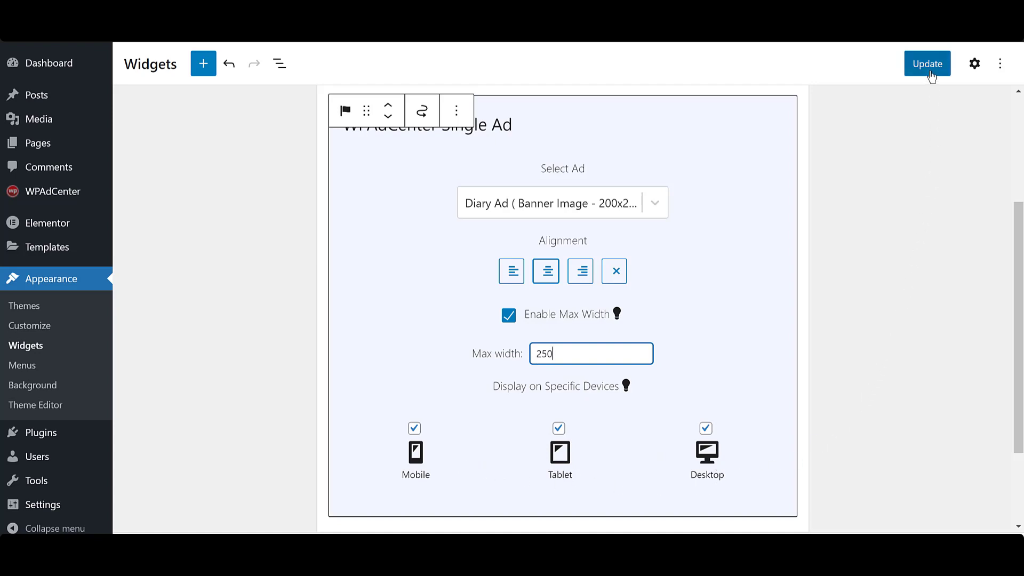
Update the widgets to save the footer ad
{"action": "left_click", "coordinate": [928, 63]}
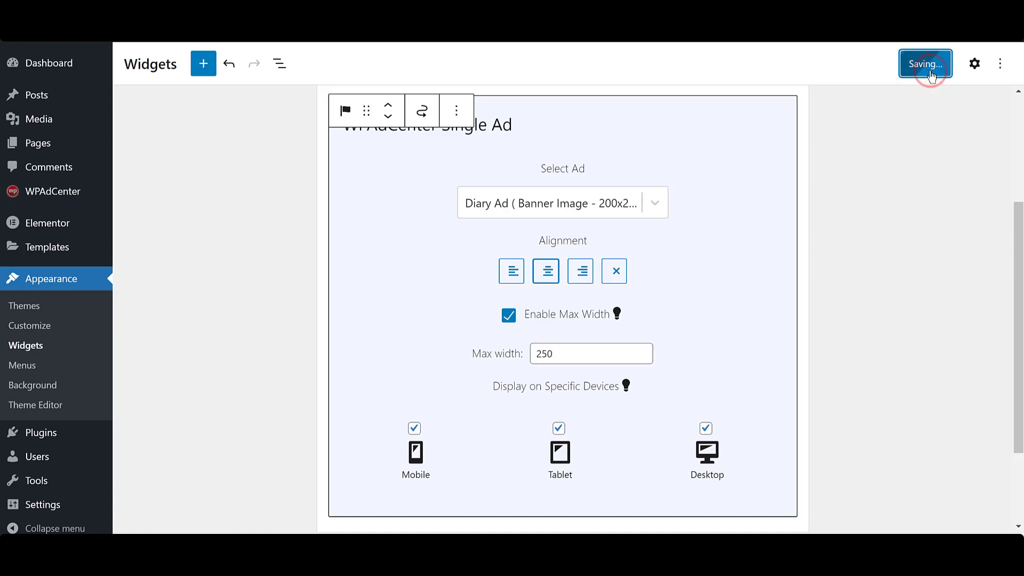
{"action": "left_click", "coordinate": [925, 64]}
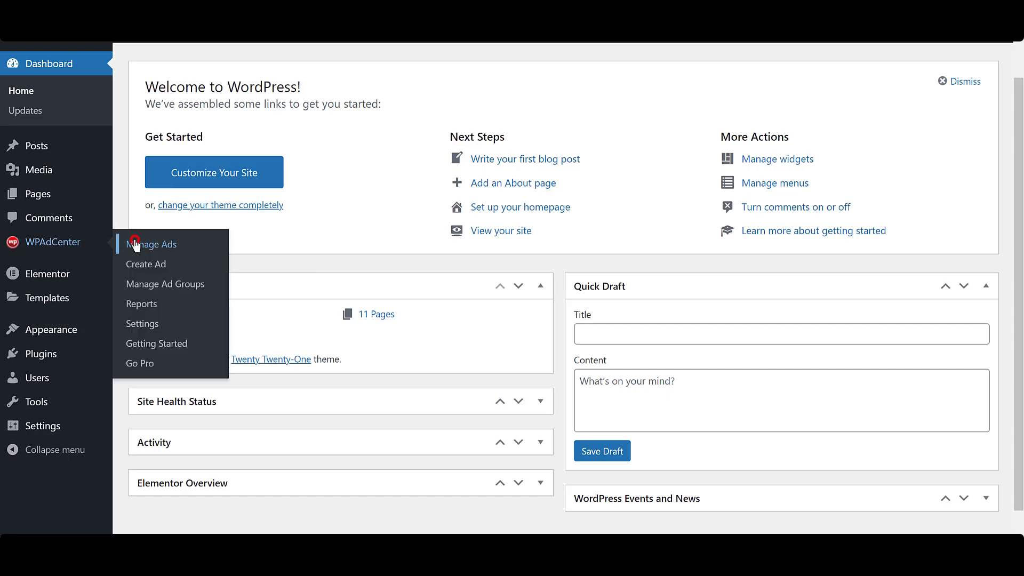
From Manage Ads, copy the Pencil Ad shortcode and dismiss the copied notice
{"action": "left_click", "coordinate": [157, 245]}
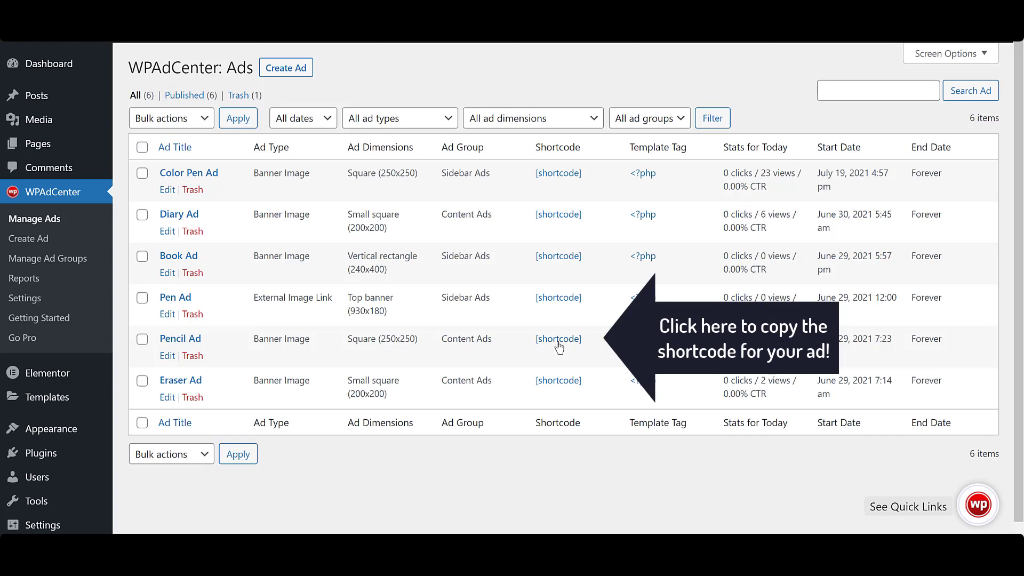
{"action": "left_click", "coordinate": [558, 339]}
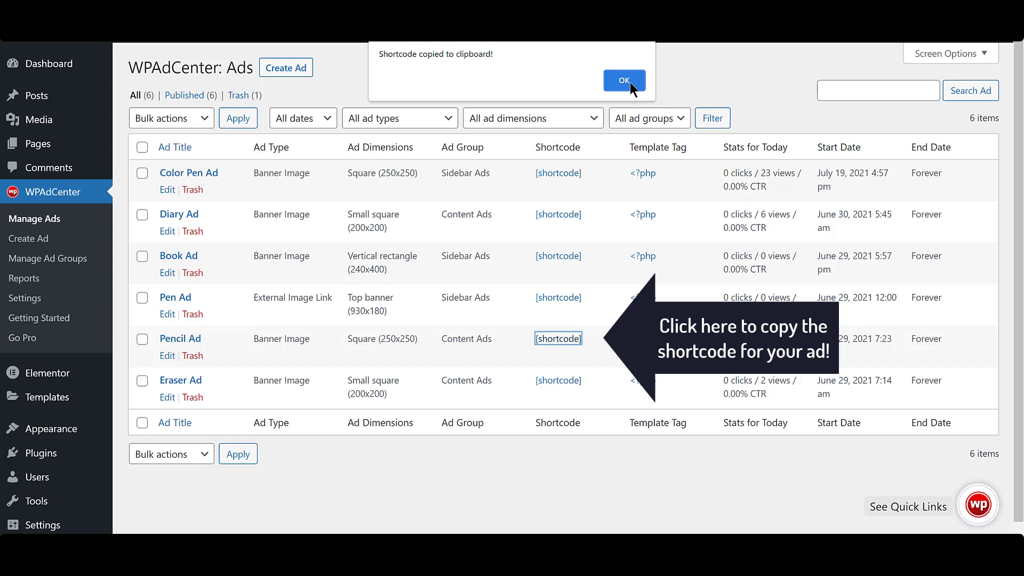
{"action": "left_click", "coordinate": [624, 81]}
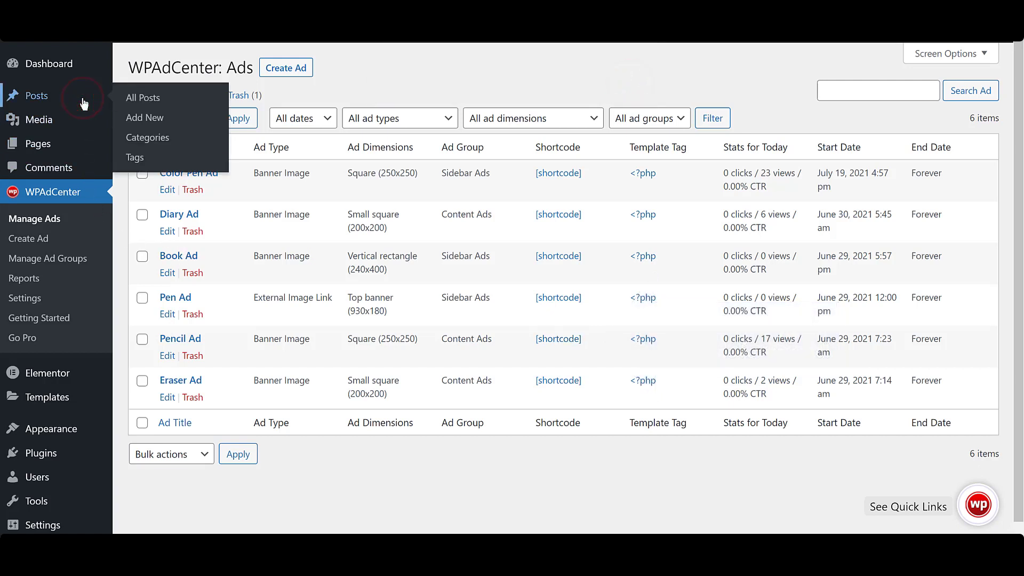
Edit 'Best stationary for office', paste the Pencil Ad shortcode into a Shortcode block and update
{"action": "left_click", "coordinate": [142, 97]}
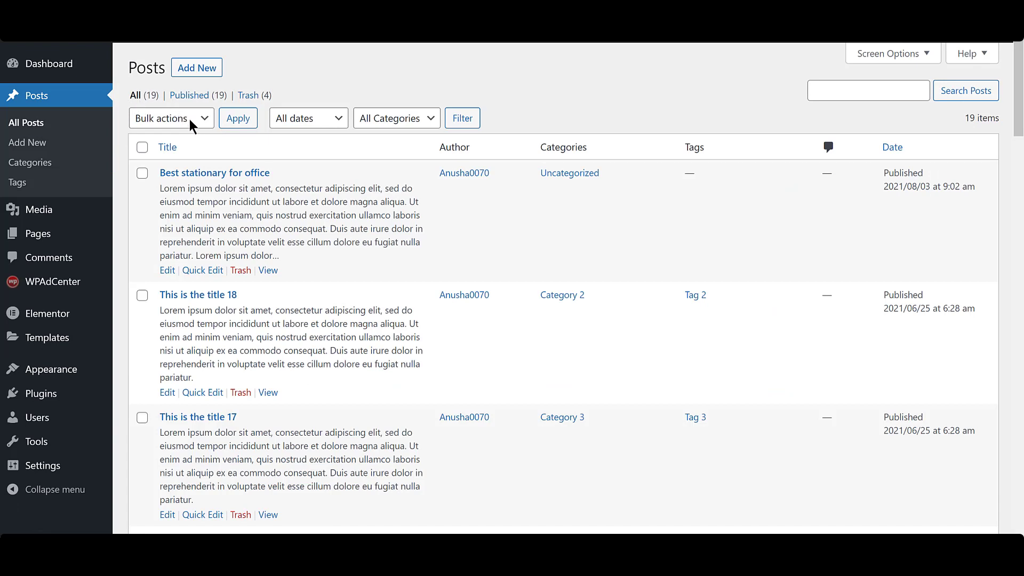
{"action": "left_click", "coordinate": [220, 174]}
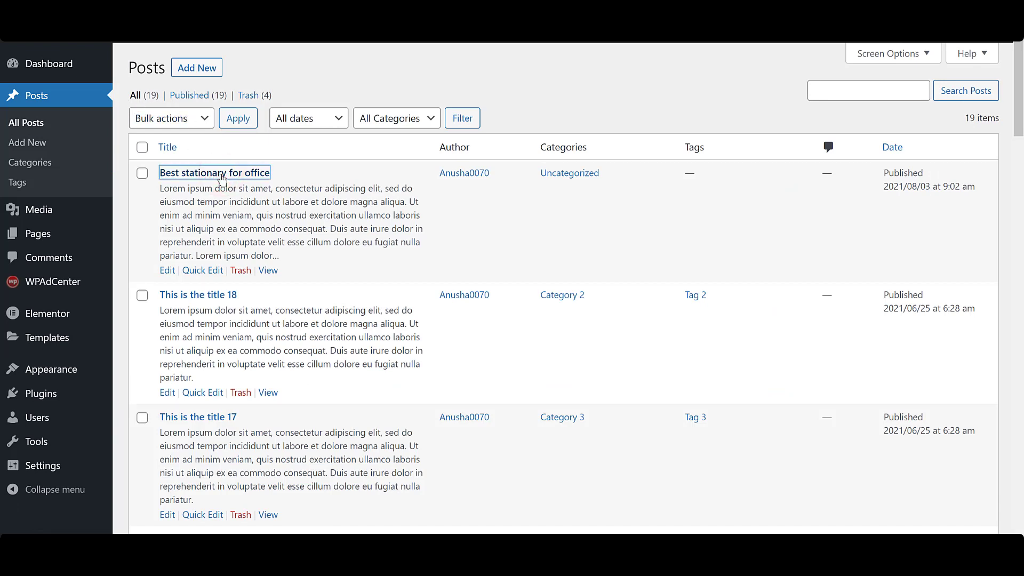
{"action": "left_click", "coordinate": [214, 172]}
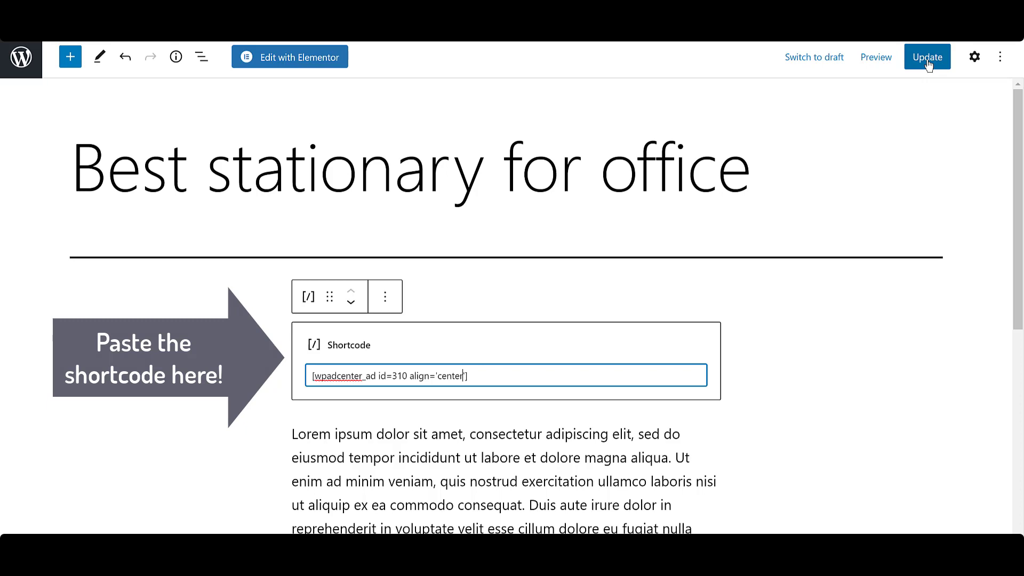
{"action": "left_click", "coordinate": [926, 56]}
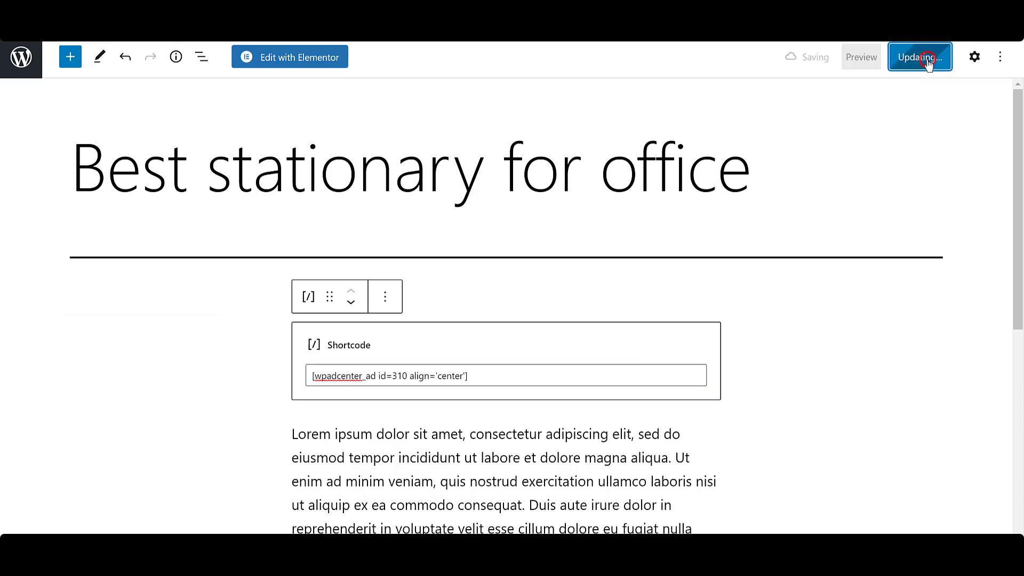
{"action": "left_click", "coordinate": [919, 56]}
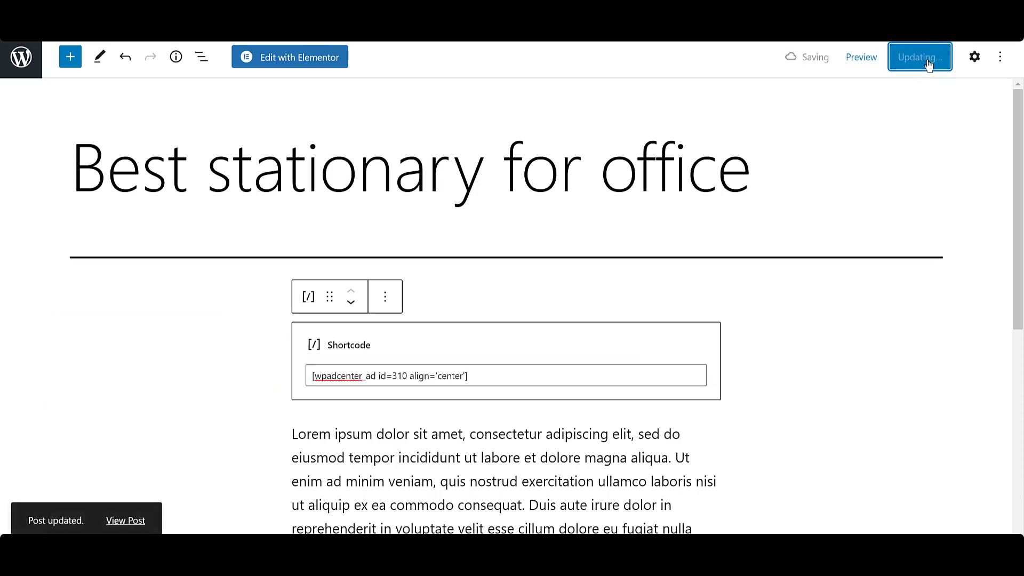